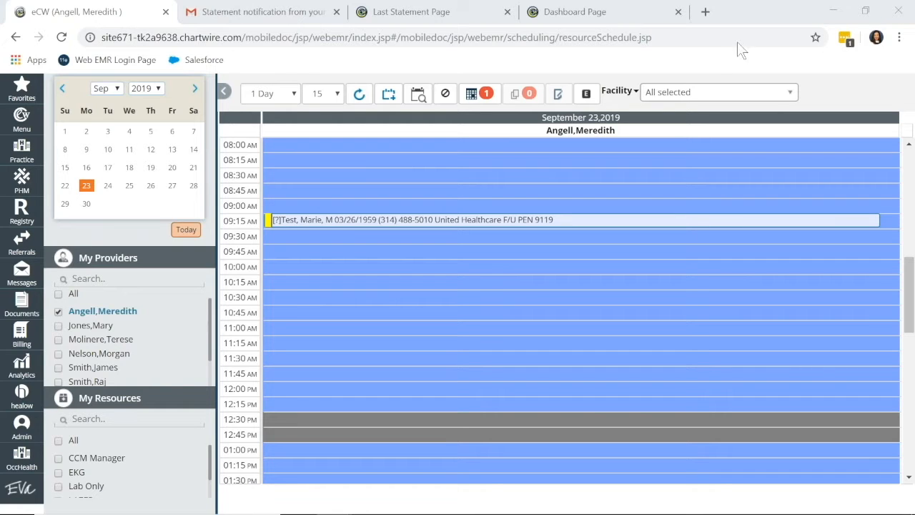
pyautogui.moveTo(707, 52)
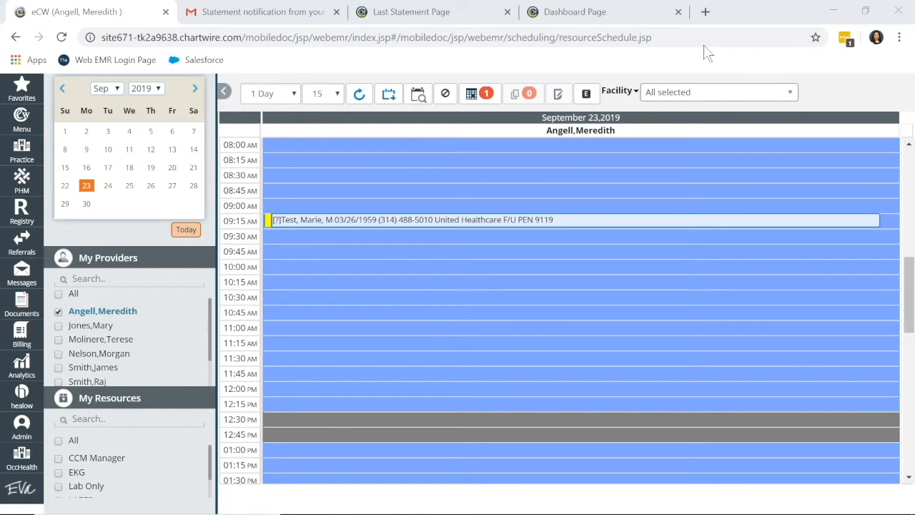
pyautogui.moveTo(429, 136)
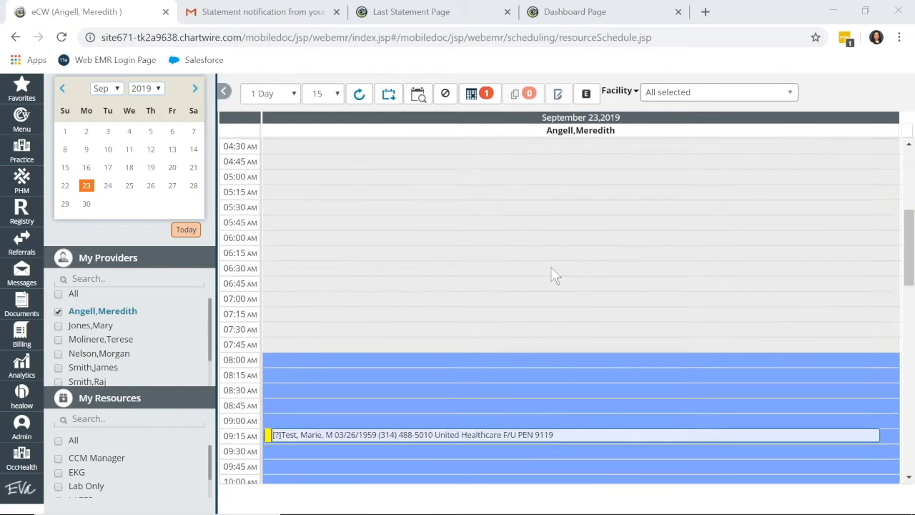
# Step: Scroll the September 23, 2019 provider schedule and reload the resource schedule page
pyautogui.scroll(-3)
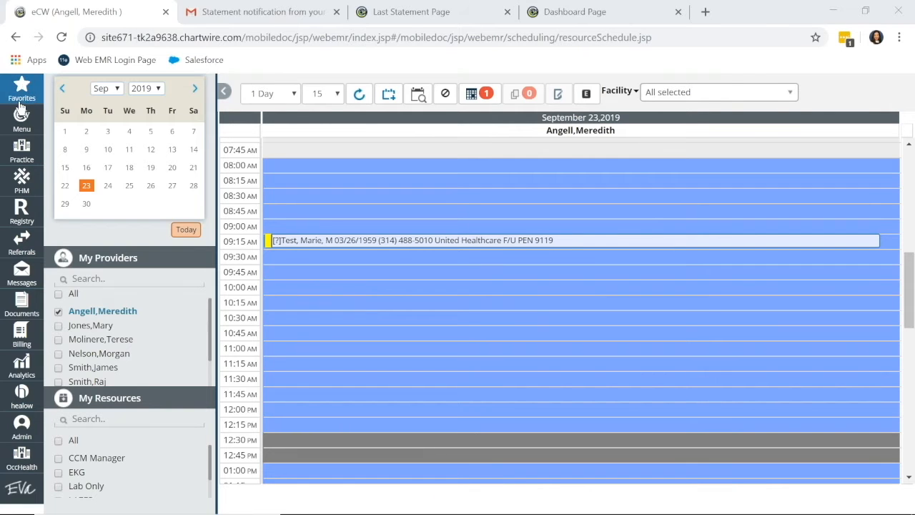
pyautogui.click(62, 37)
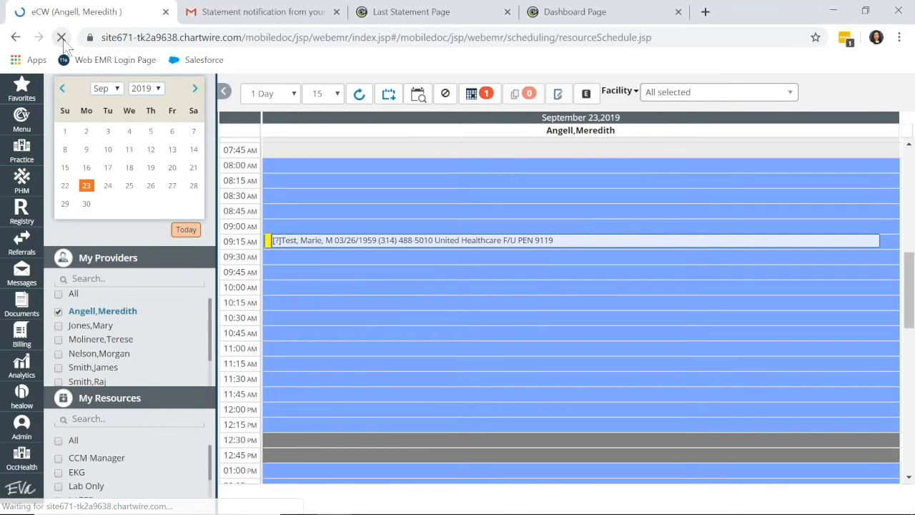
# Step: Begin a patient lookup for the test,m patients to find account 9119
pyautogui.click(62, 37)
pyautogui.write('test,m')
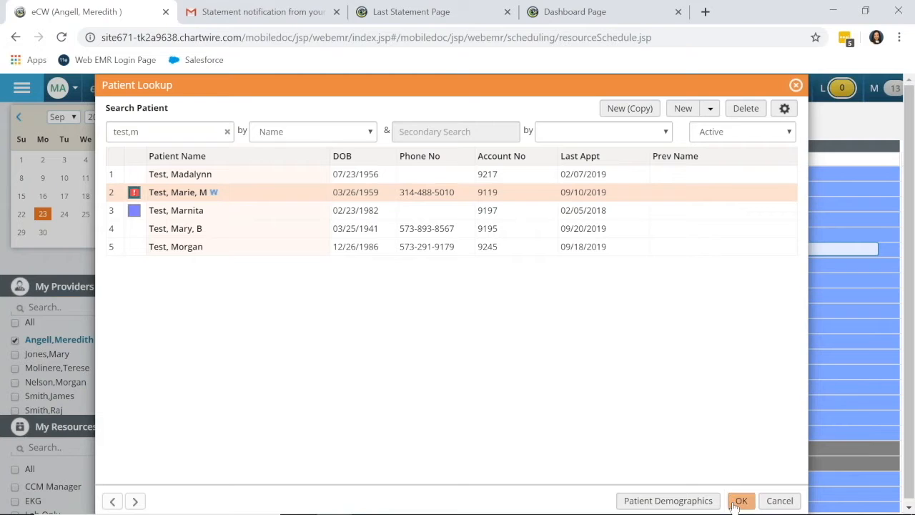
pyautogui.moveTo(756, 449)
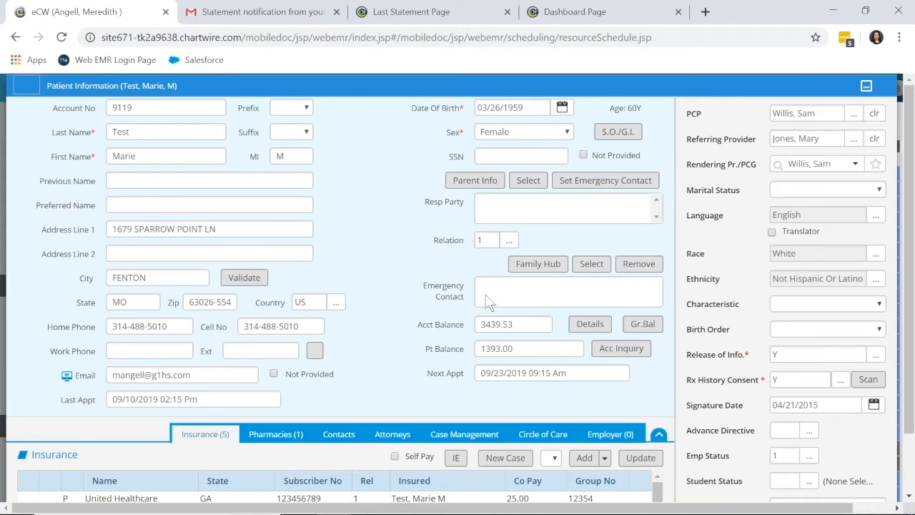
# Step: Opt Marie Test (account 9119) out of paper statements and confirm with Yes
pyautogui.scroll(-3)
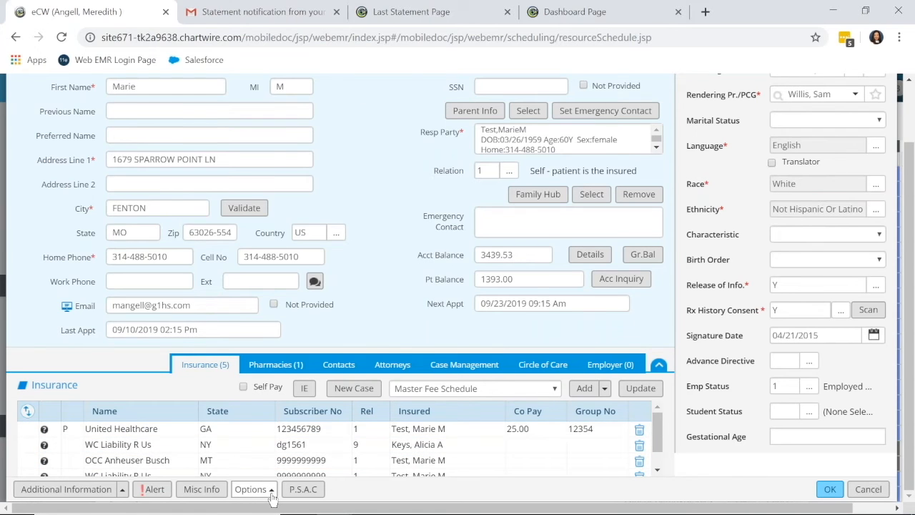
pyautogui.click(250, 490)
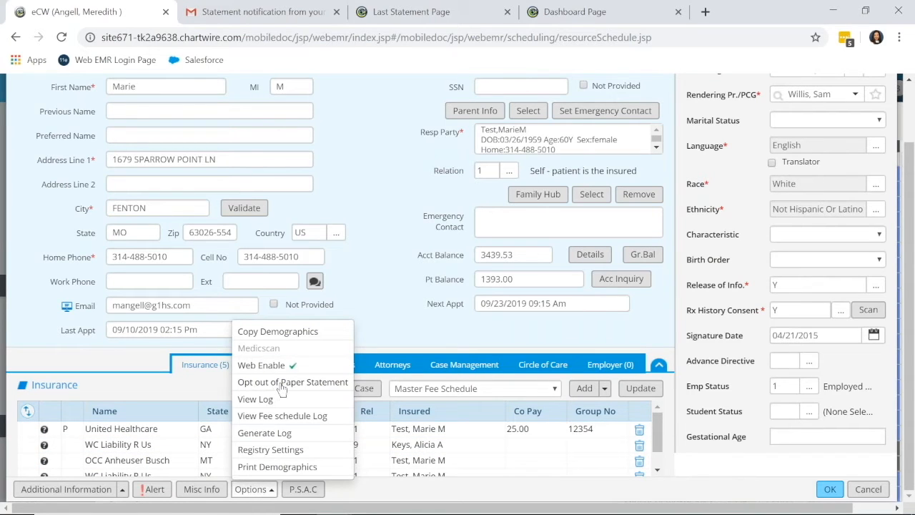
pyautogui.click(292, 382)
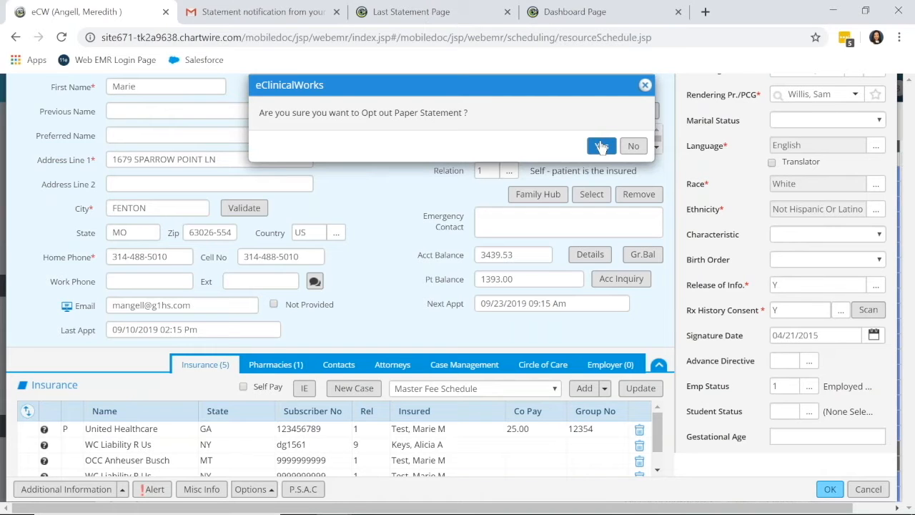
pyautogui.click(599, 146)
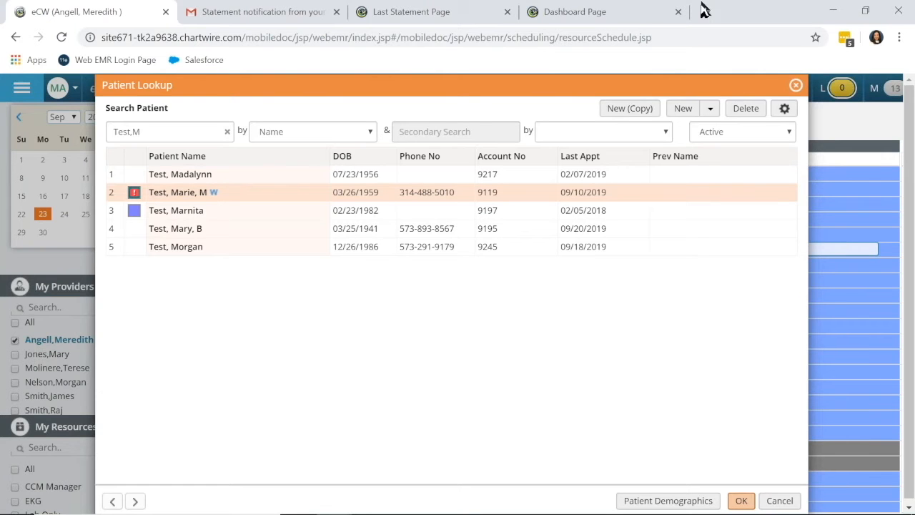
# Step: Close Patient Lookup and go to healow Patient Portal Settings via the left menu
pyautogui.click(741, 500)
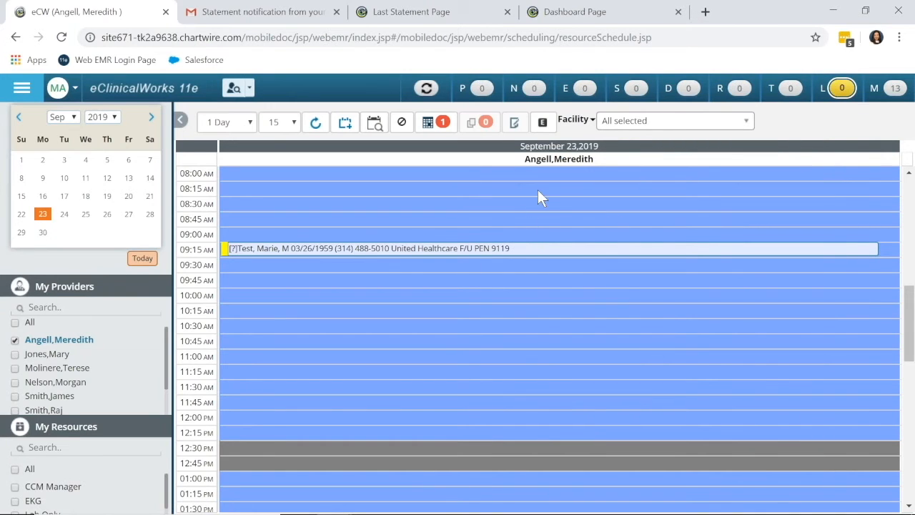
pyautogui.moveTo(523, 279)
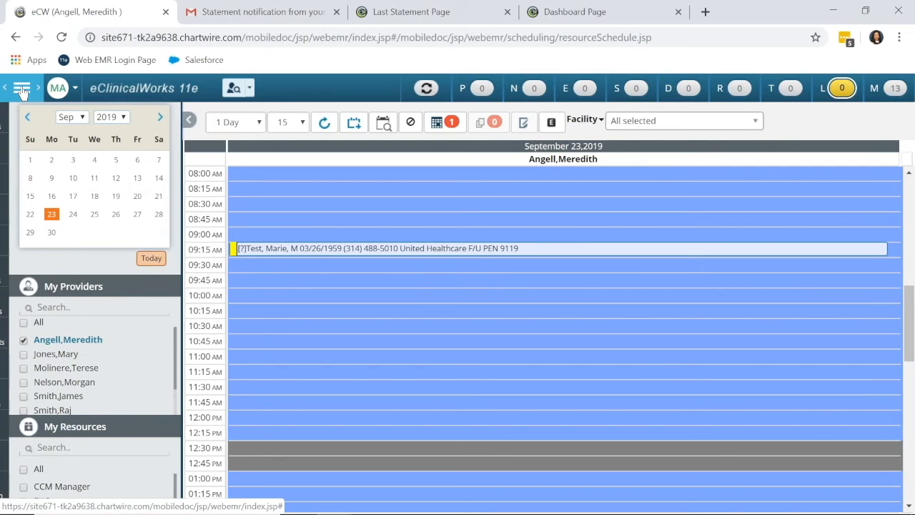
pyautogui.click(22, 88)
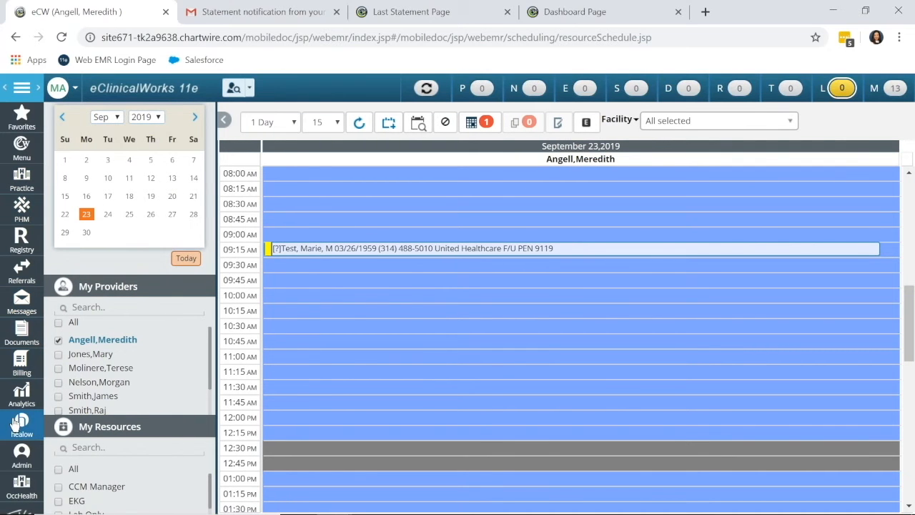
pyautogui.moveTo(21, 422)
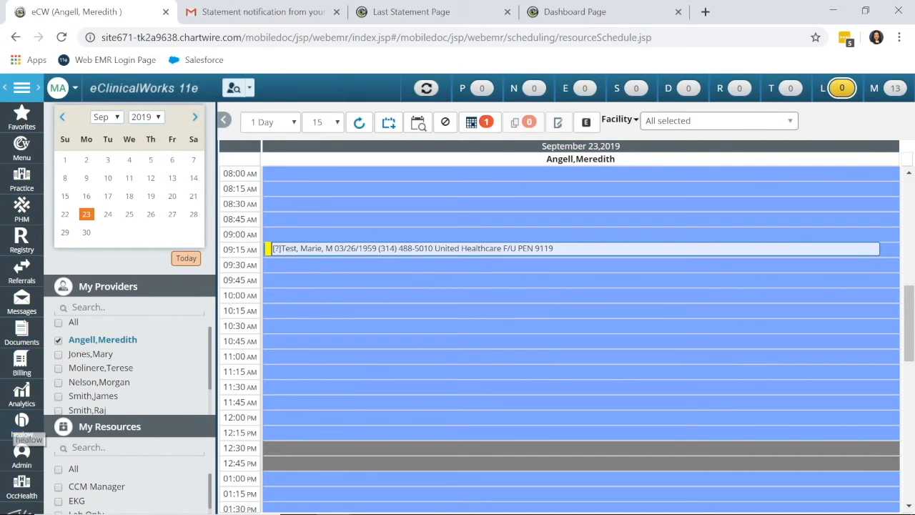
pyautogui.click(21, 422)
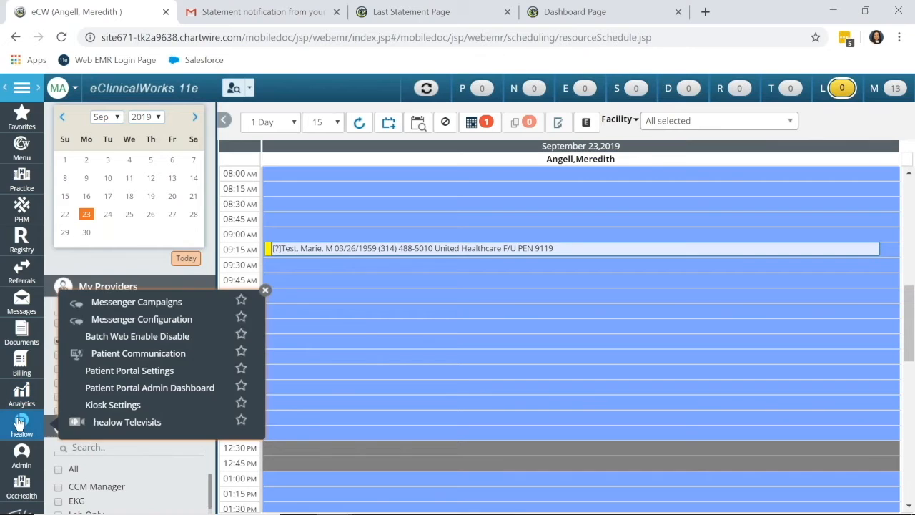
pyautogui.click(130, 370)
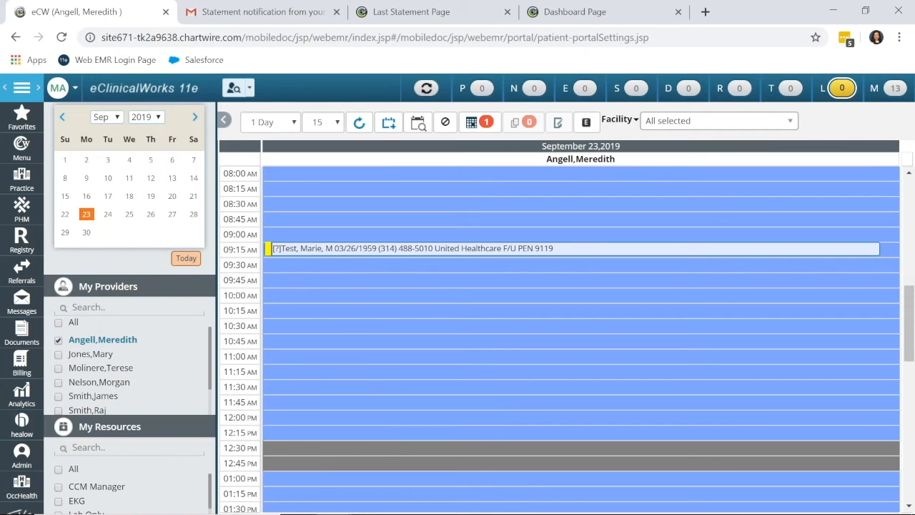
pyautogui.moveTo(293, 288)
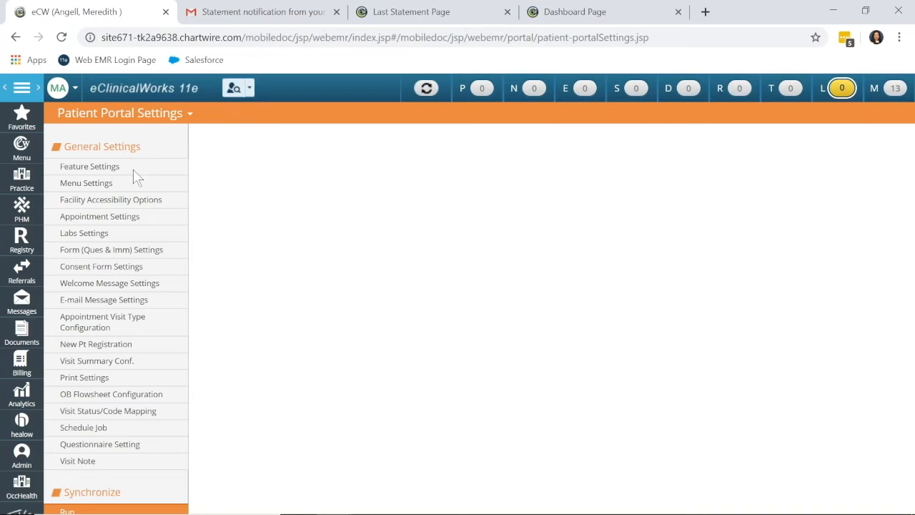
# Step: Show Feature Settings and scroll to the ePayment, balance and copay collection options
pyautogui.click(89, 166)
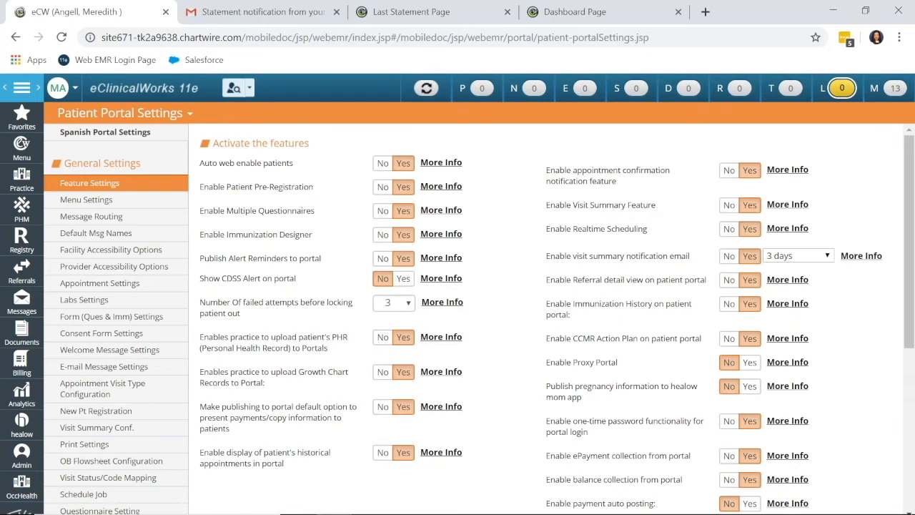
pyautogui.scroll(-3)
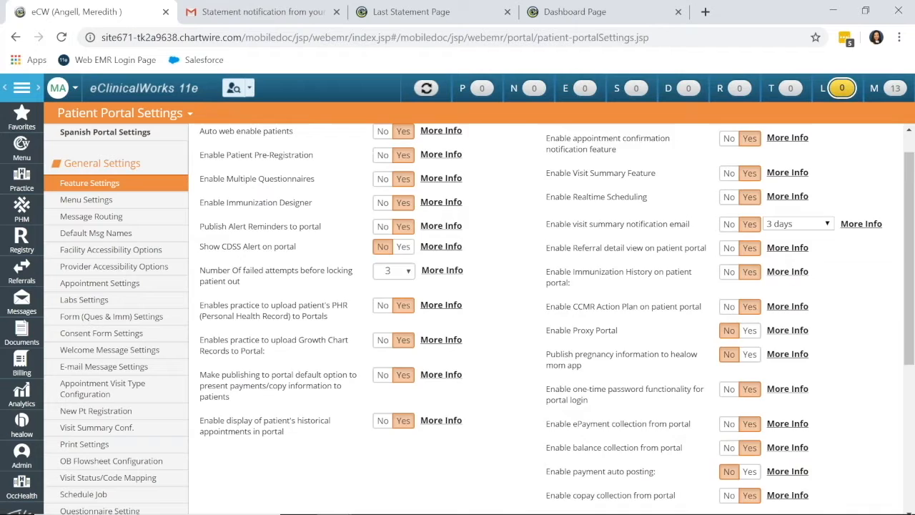
pyautogui.scroll(-3)
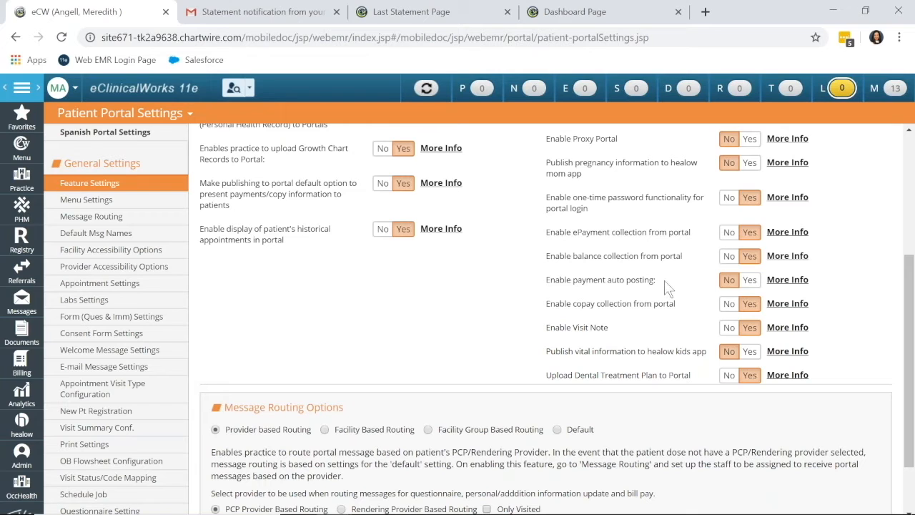
pyautogui.moveTo(590, 298)
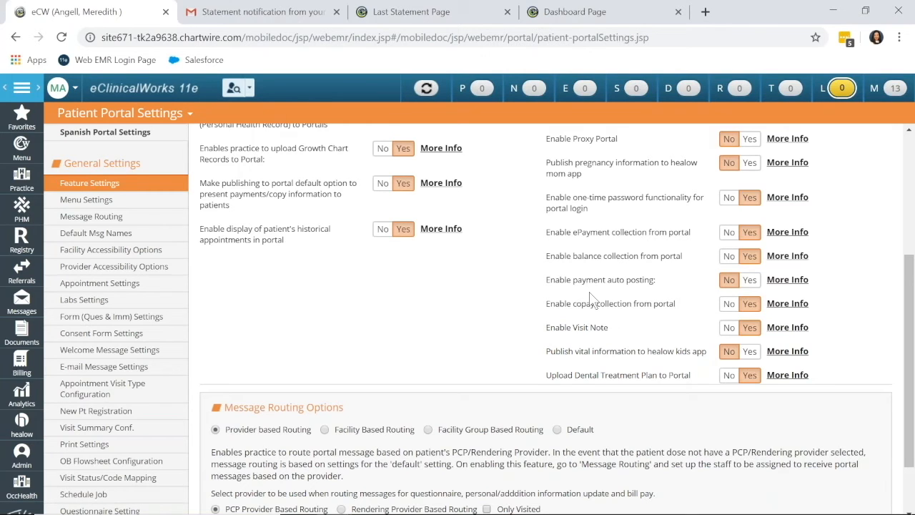
pyautogui.moveTo(588, 307)
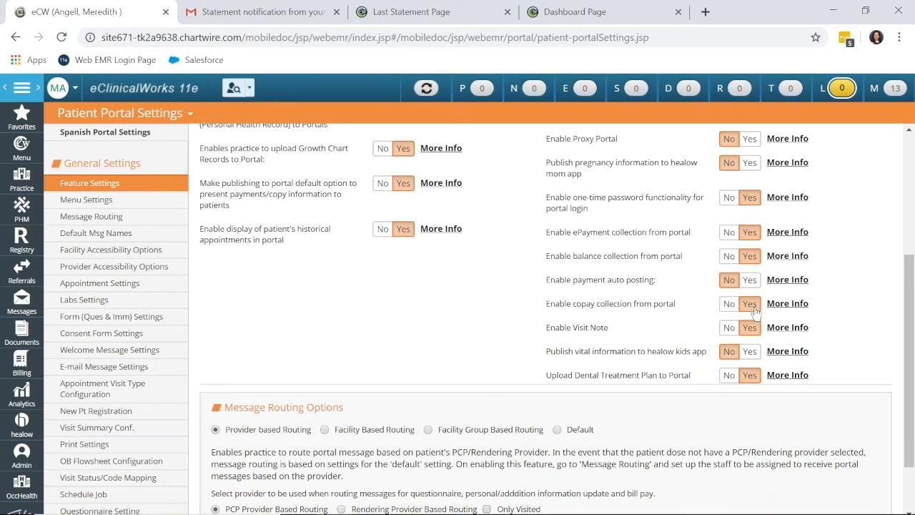
pyautogui.moveTo(783, 307)
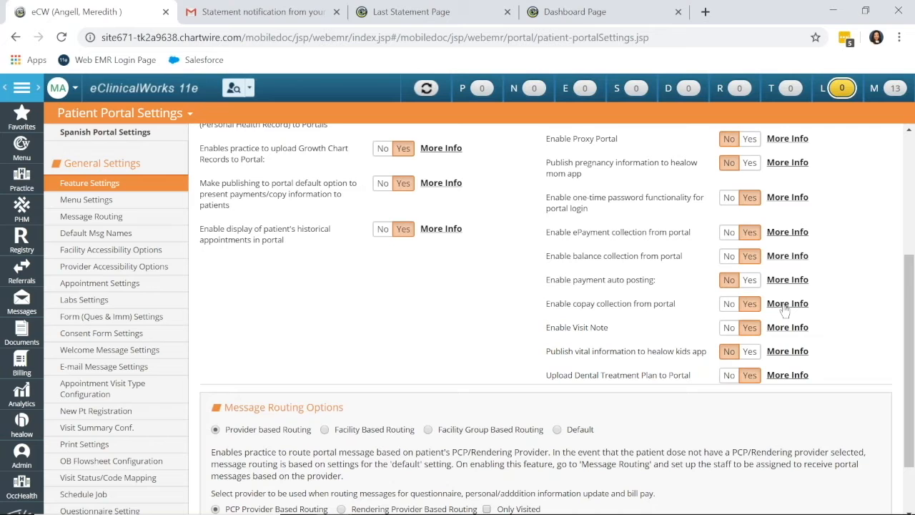
# Step: View the copay collection explanation, then bring up the portal Menu Settings list
pyautogui.click(787, 303)
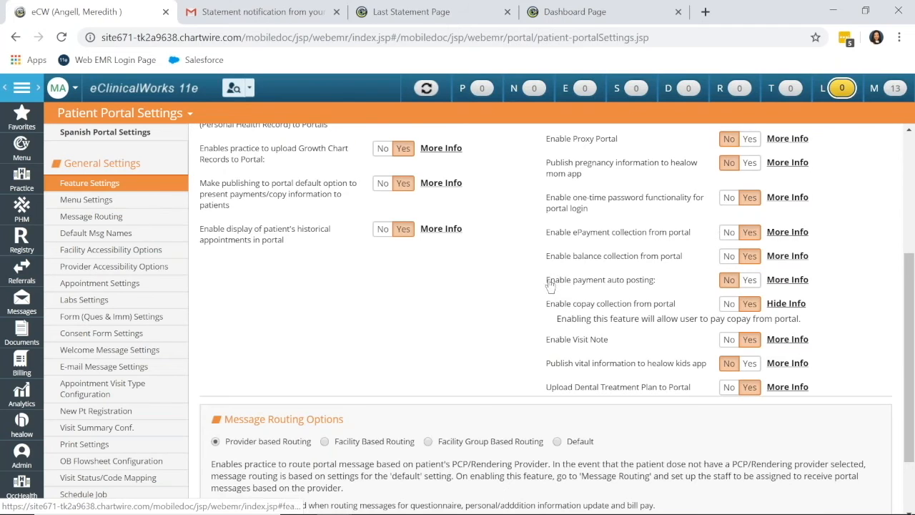
pyautogui.scroll(-3)
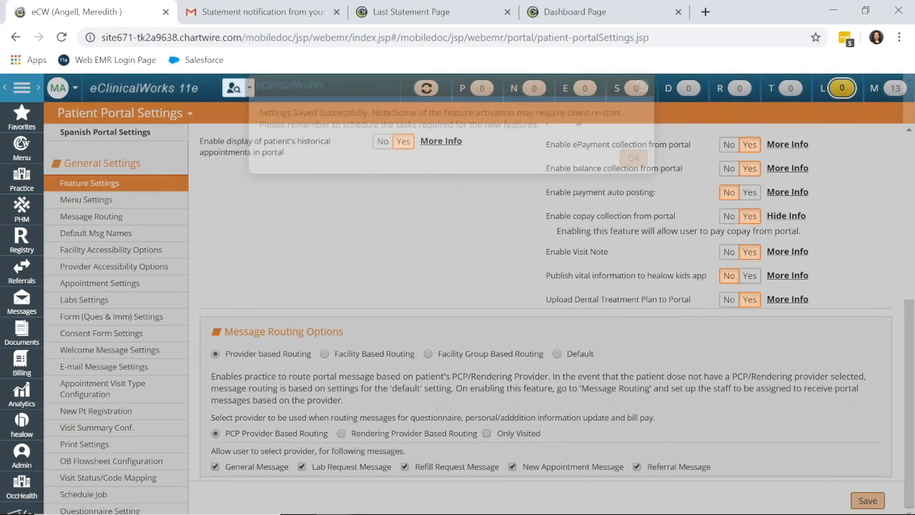
pyautogui.click(86, 199)
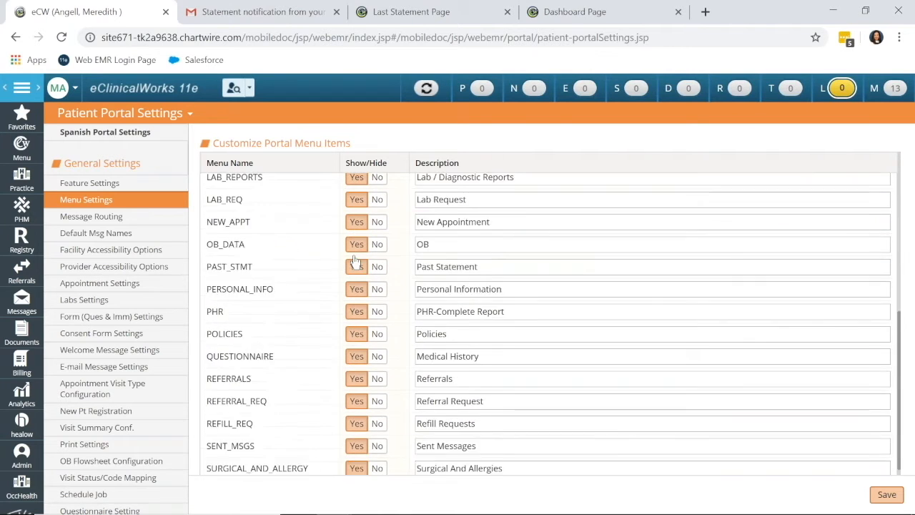
# Step: Set PAST_STMT Show/Hide to Yes, save the menu settings, and dismiss the confirmation
pyautogui.scroll(-3)
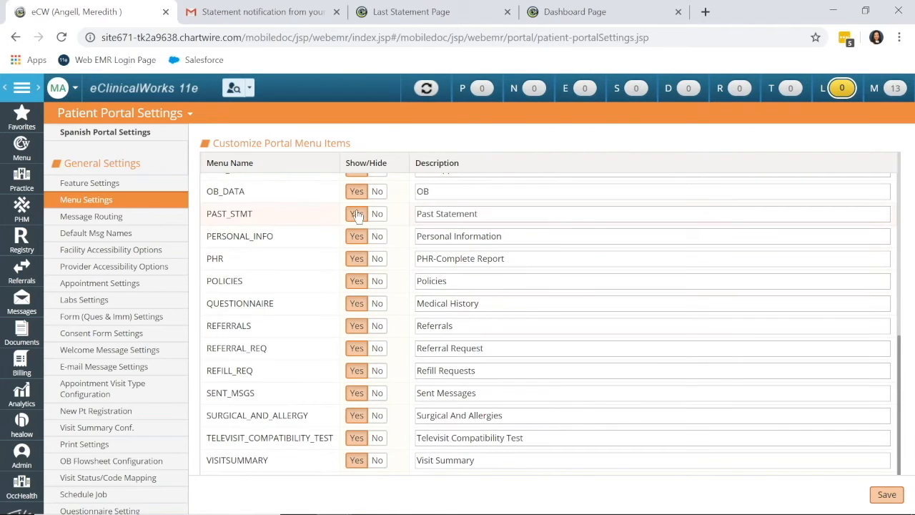
pyautogui.click(356, 214)
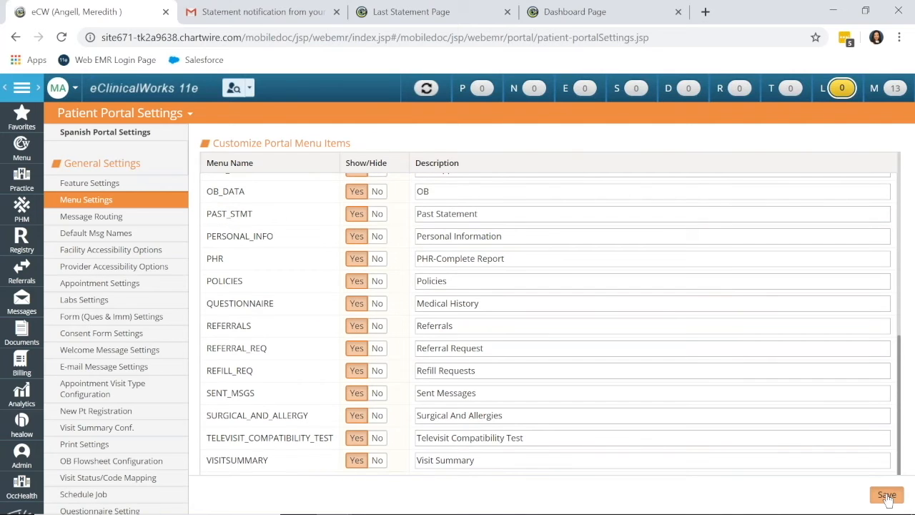
pyautogui.click(887, 495)
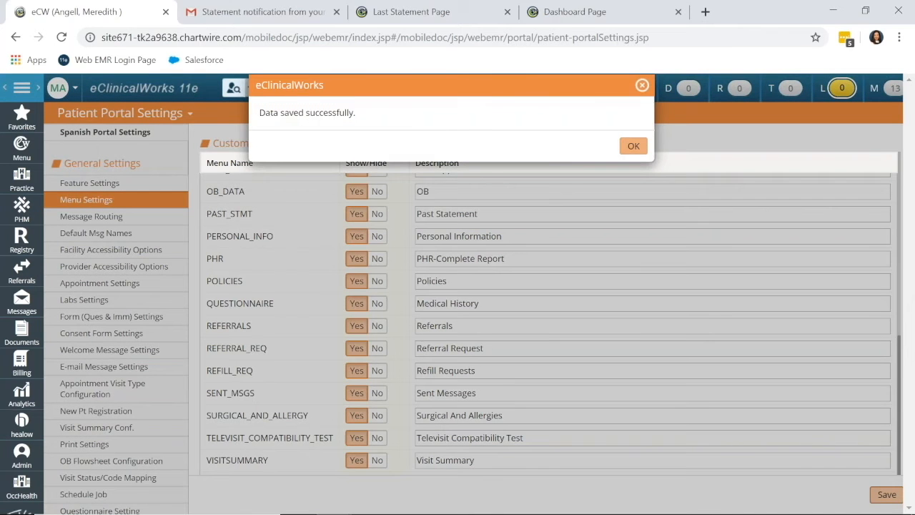
pyautogui.moveTo(693, 134)
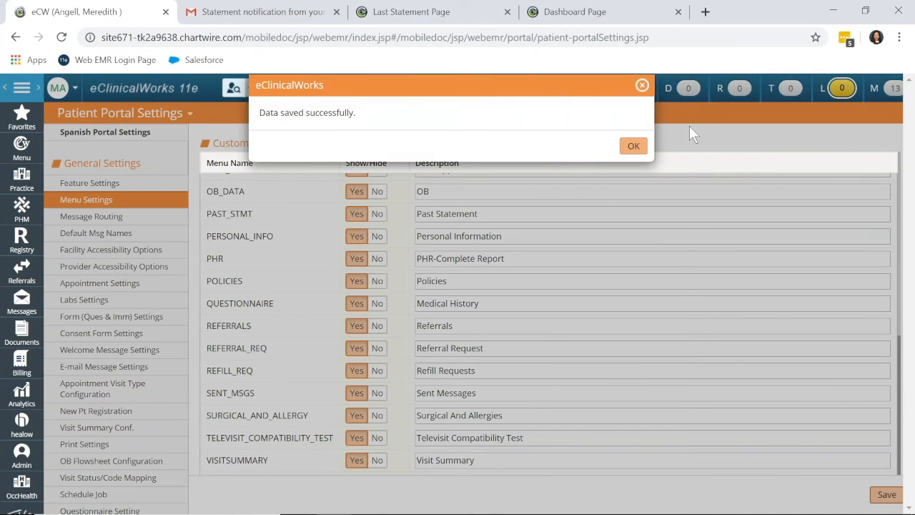
pyautogui.click(632, 146)
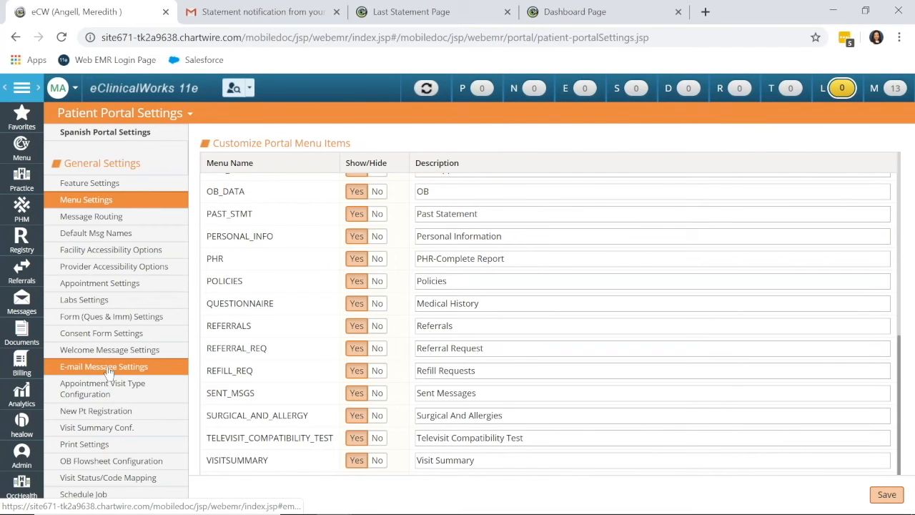
# Step: Select E-mail Message Settings under the portal's General Settings list
pyautogui.click(104, 366)
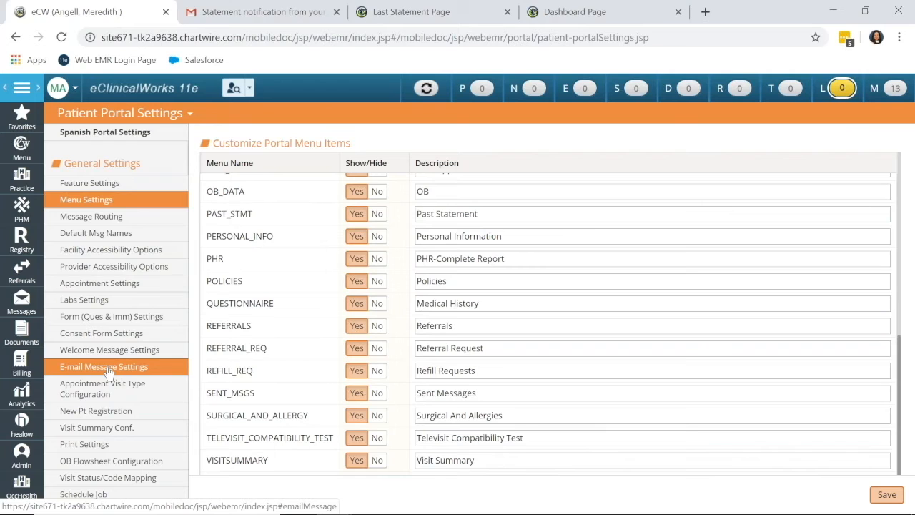
pyautogui.click(104, 366)
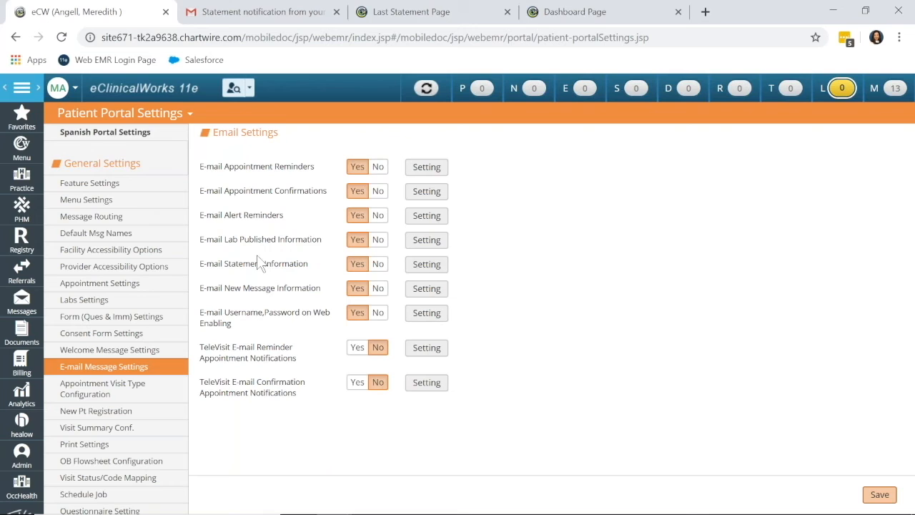
pyautogui.moveTo(249, 275)
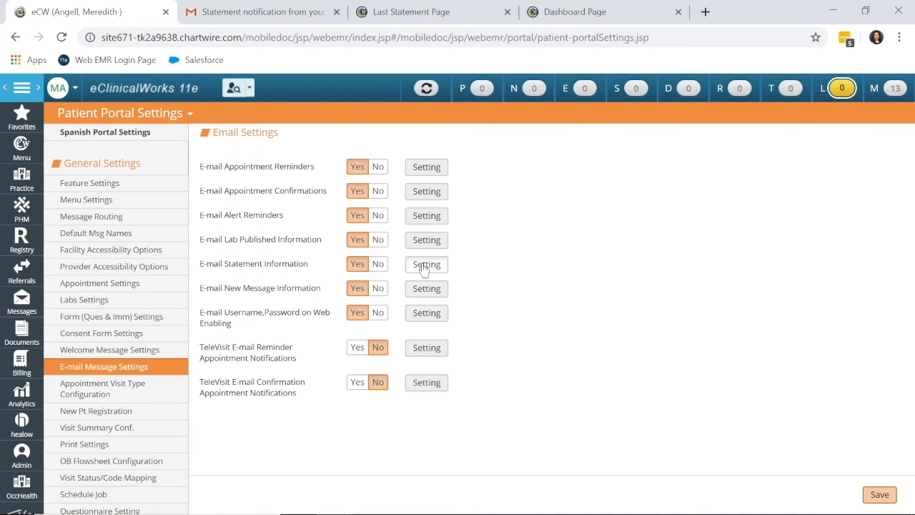
# Step: Change the E-mail Statement Information subject to 'G1HS Statement Reminder' and review the template content
pyautogui.click(426, 263)
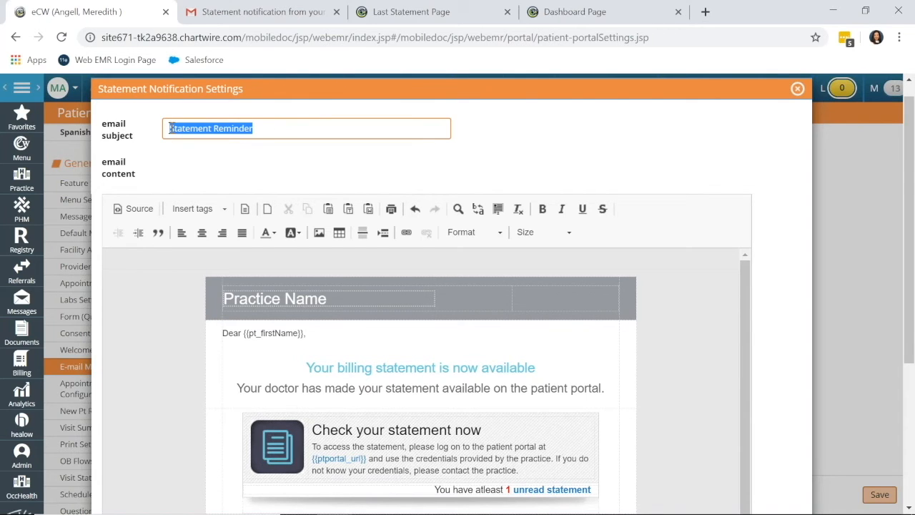
pyautogui.write('G1')
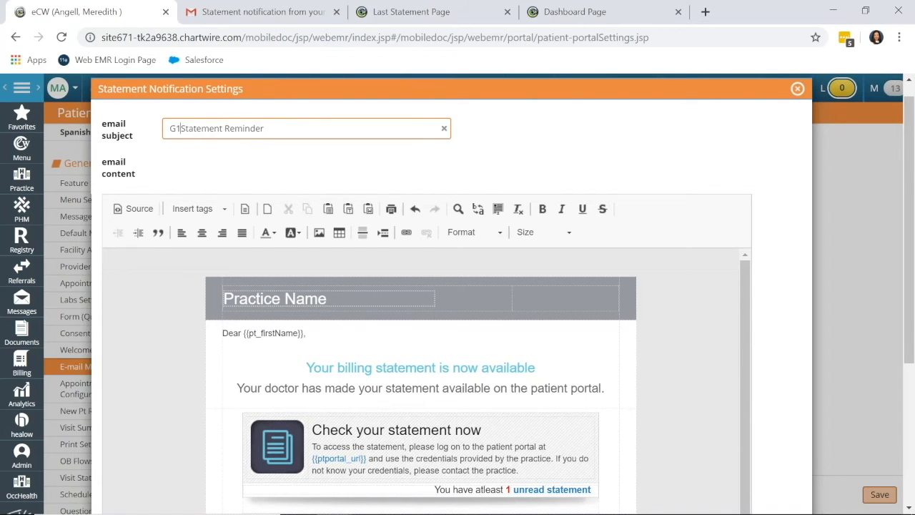
pyautogui.write('HS')
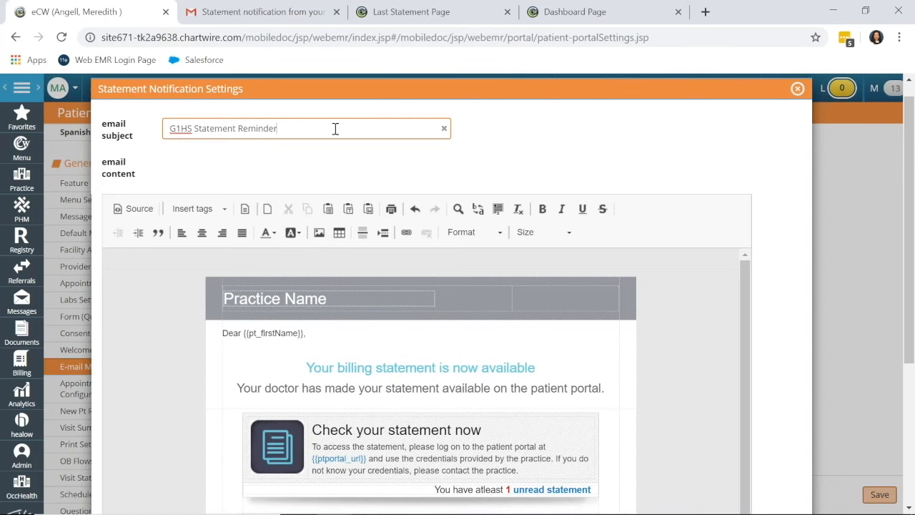
pyautogui.tripleClick(222, 123)
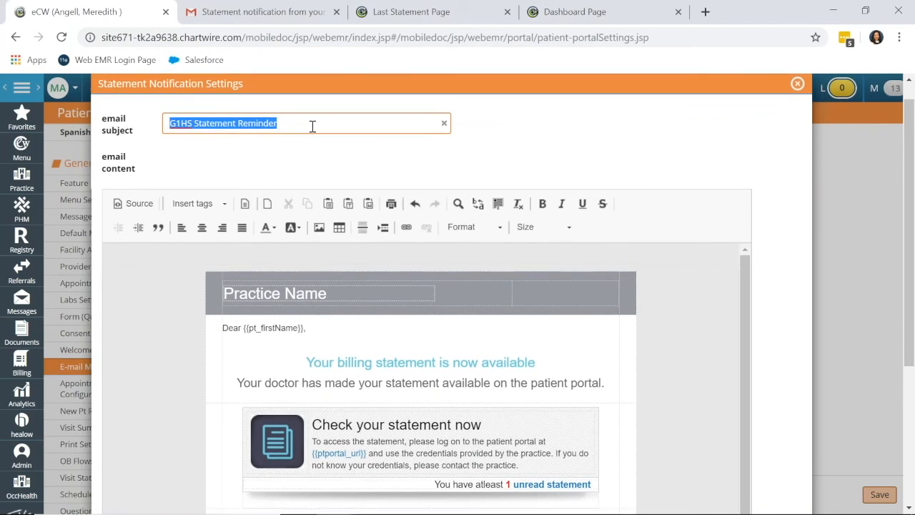
pyautogui.scroll(-3)
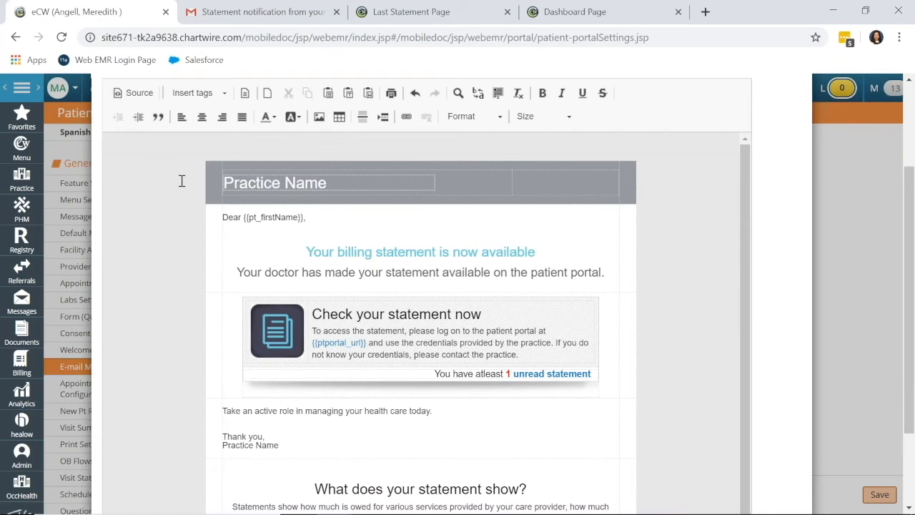
pyautogui.scroll(-3)
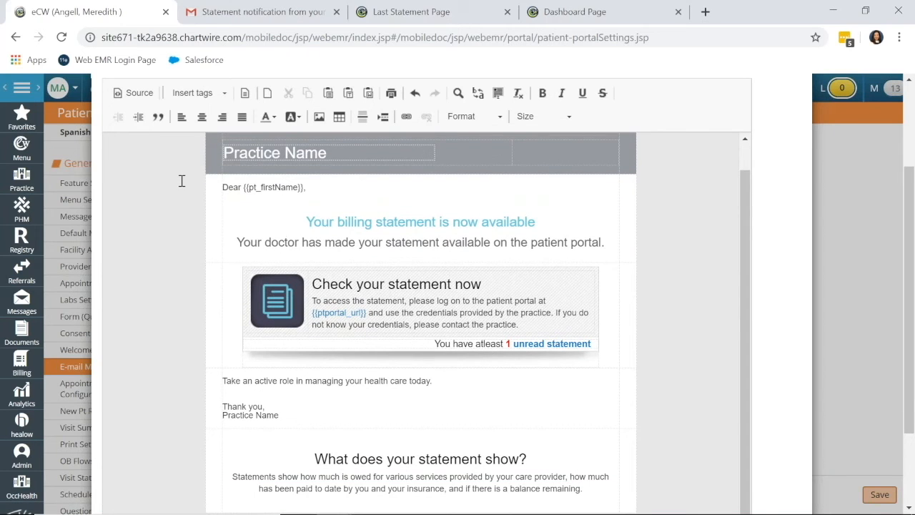
pyautogui.scroll(-3)
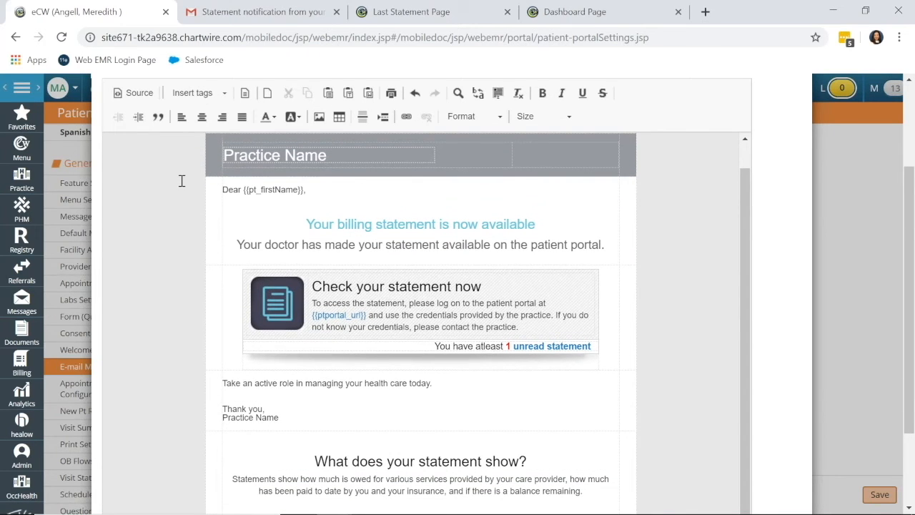
pyautogui.scroll(-3)
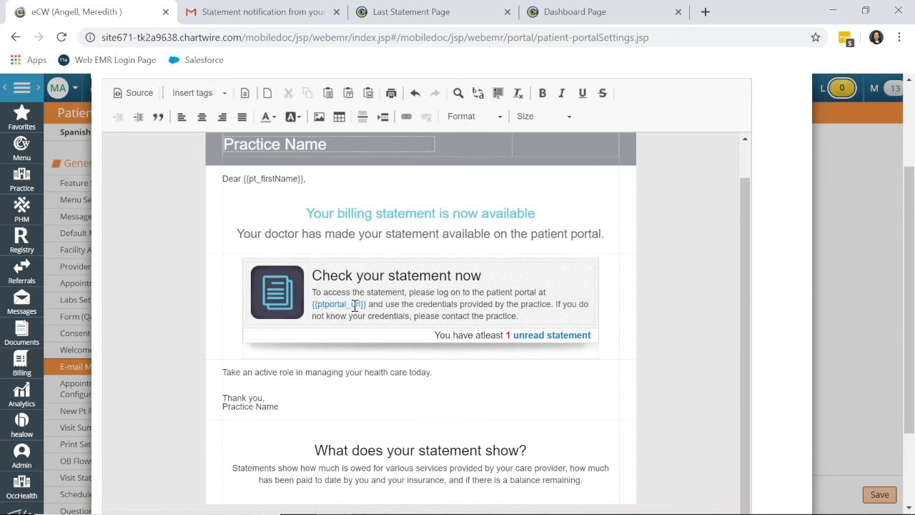
pyautogui.moveTo(431, 209)
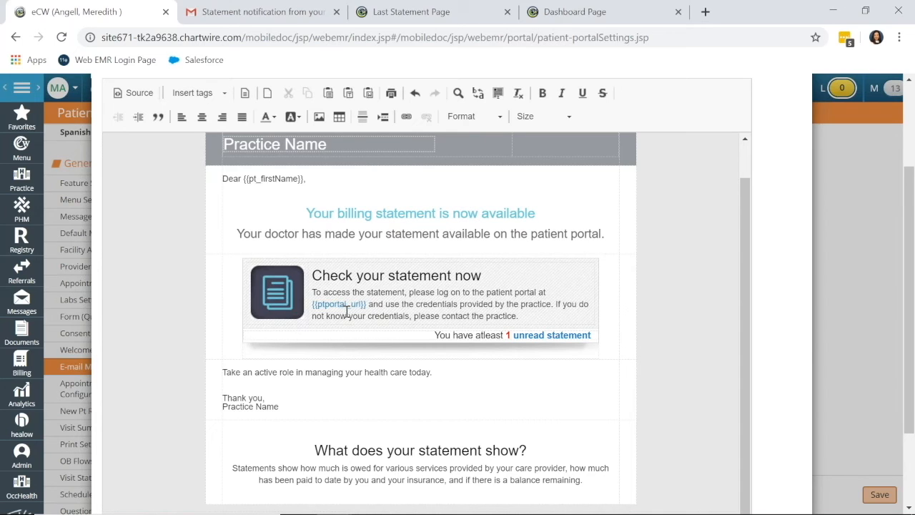
pyautogui.moveTo(461, 282)
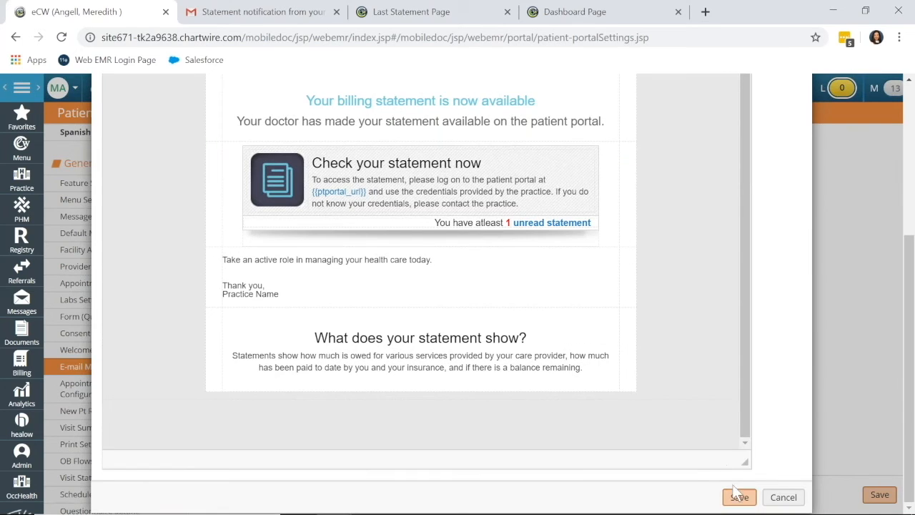
# Step: Save the statement notification email and Email Settings, then view the notification in Gmail
pyautogui.click(740, 497)
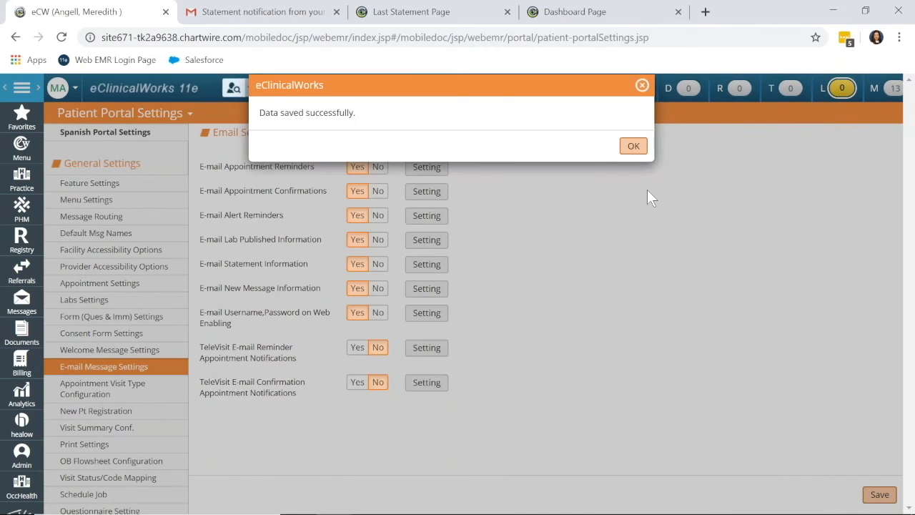
pyautogui.click(633, 146)
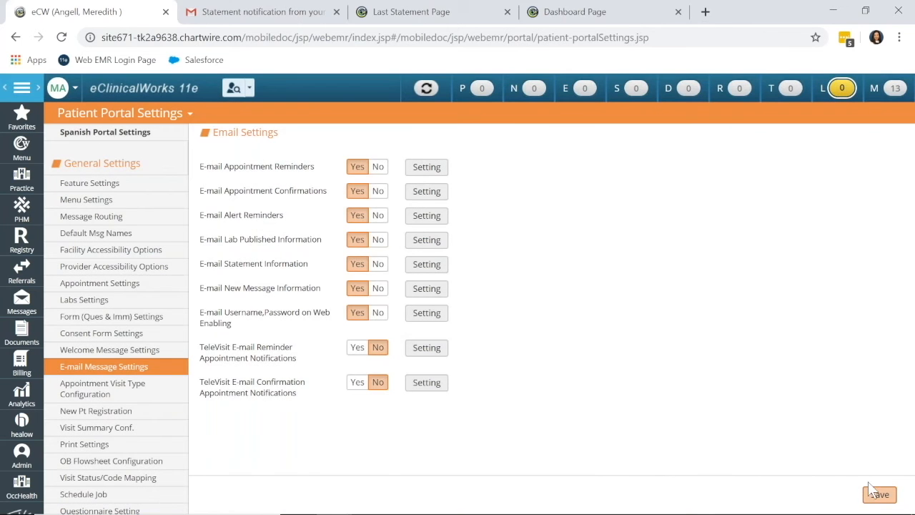
pyautogui.click(879, 495)
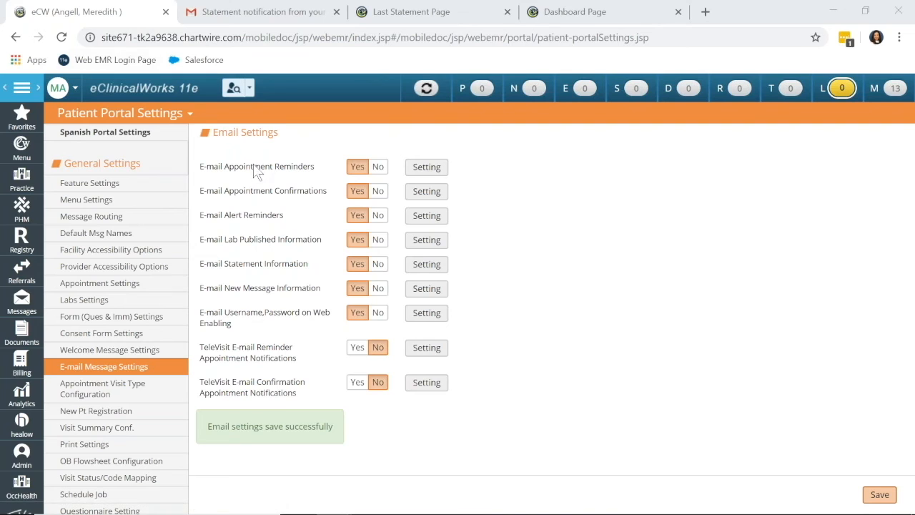
pyautogui.click(261, 11)
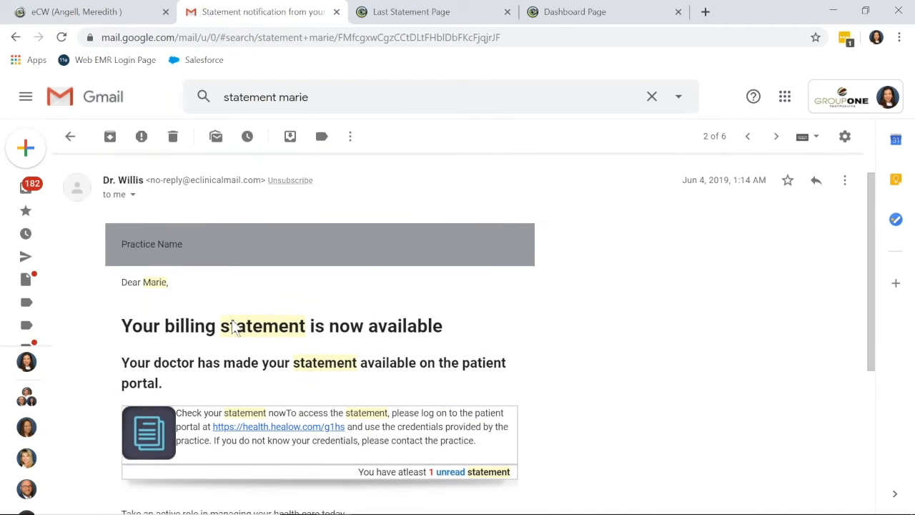
# Step: Follow the health.healow.com link in the statement notification email
pyautogui.scroll(-3)
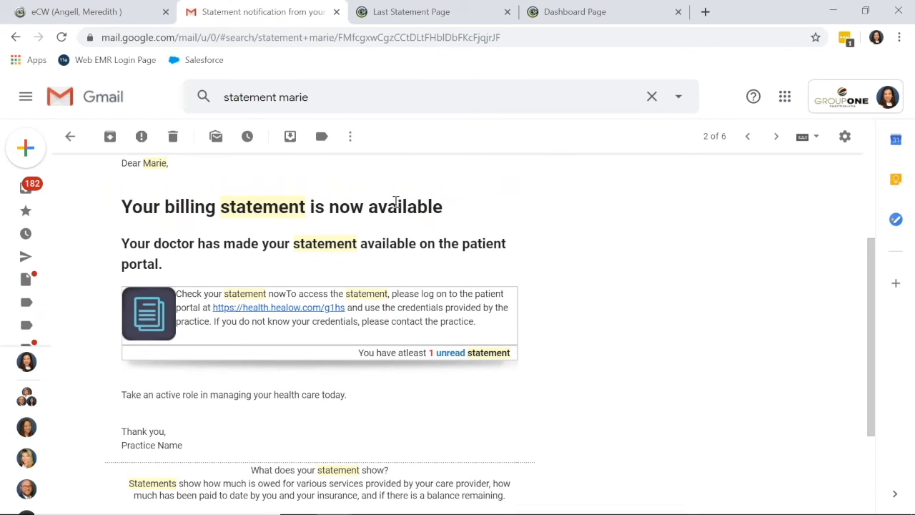
pyautogui.moveTo(259, 312)
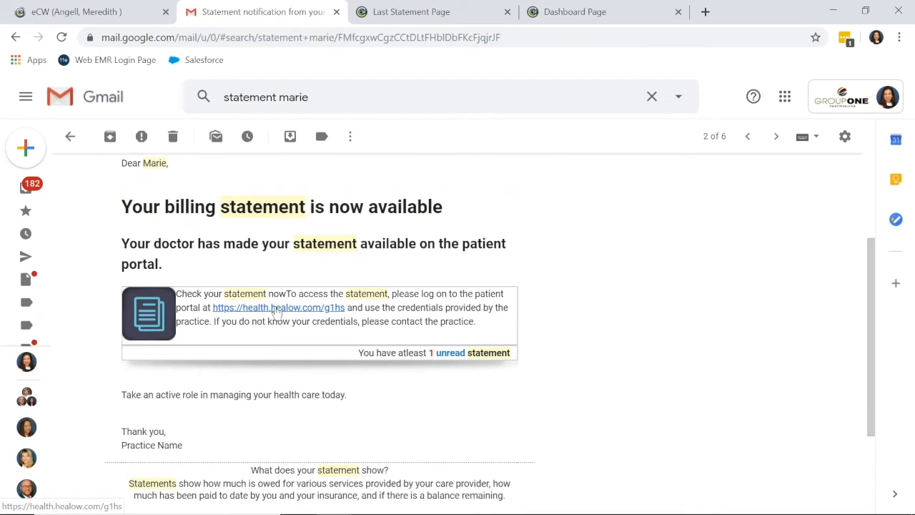
pyautogui.click(278, 308)
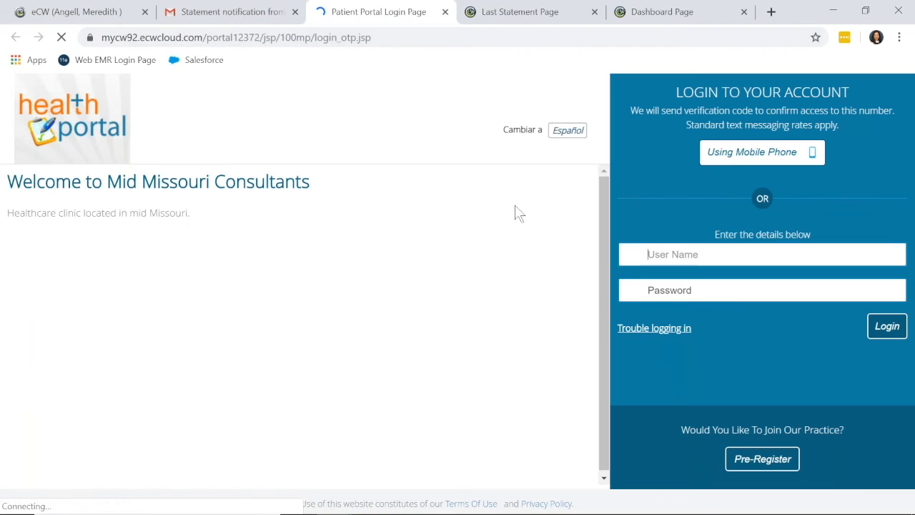
# Step: Sign in to the patient portal as user 'marketest'
pyautogui.write('marketest')
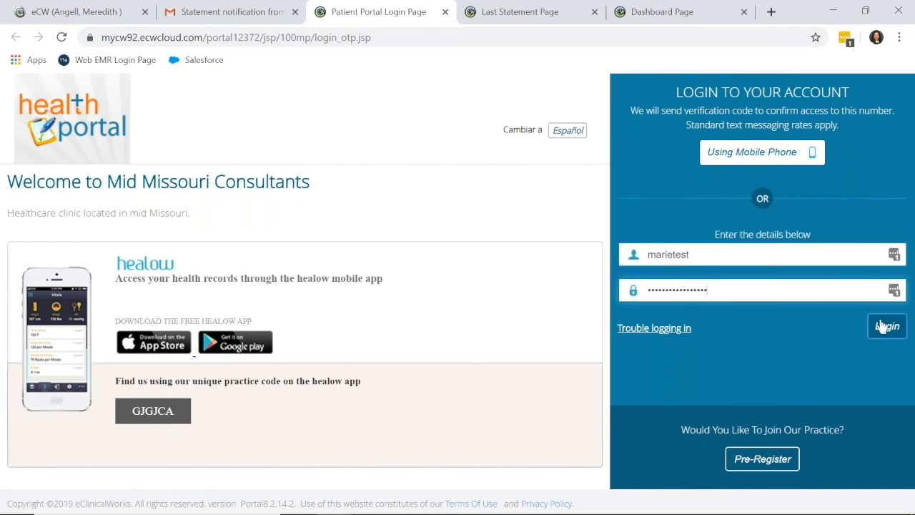
pyautogui.click(887, 325)
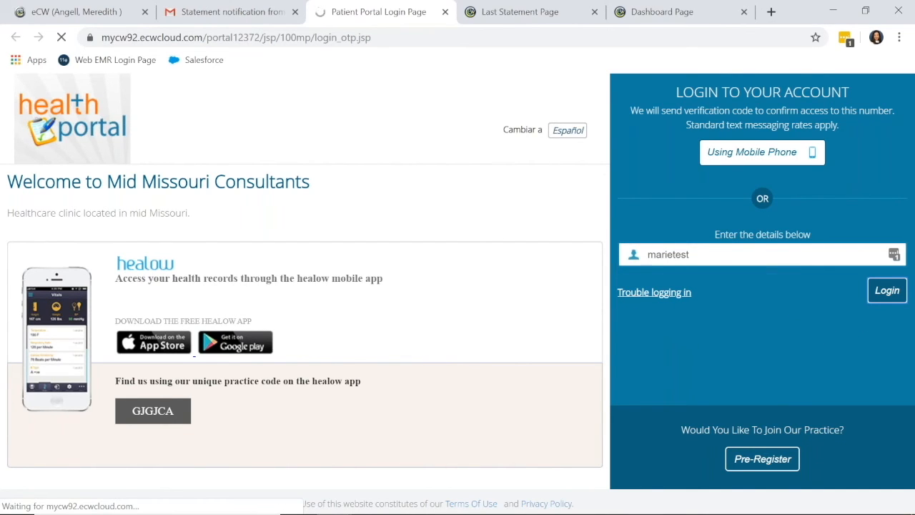
pyautogui.click(887, 290)
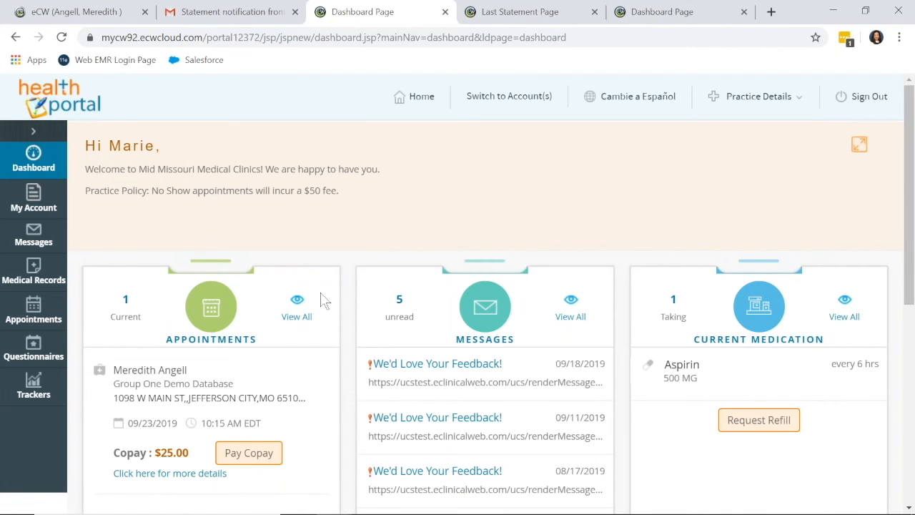
# Step: Attempt to pay the $25.00 copay on the appointment card
pyautogui.scroll(-3)
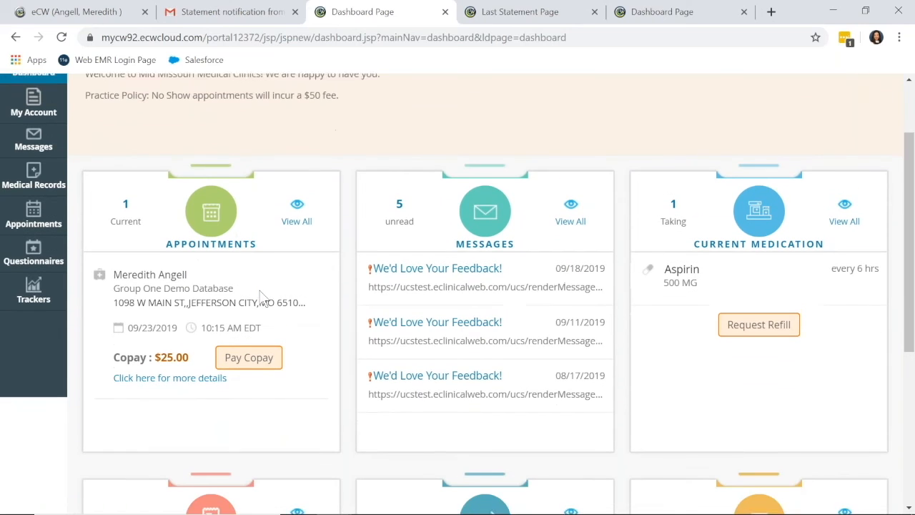
pyautogui.scroll(-3)
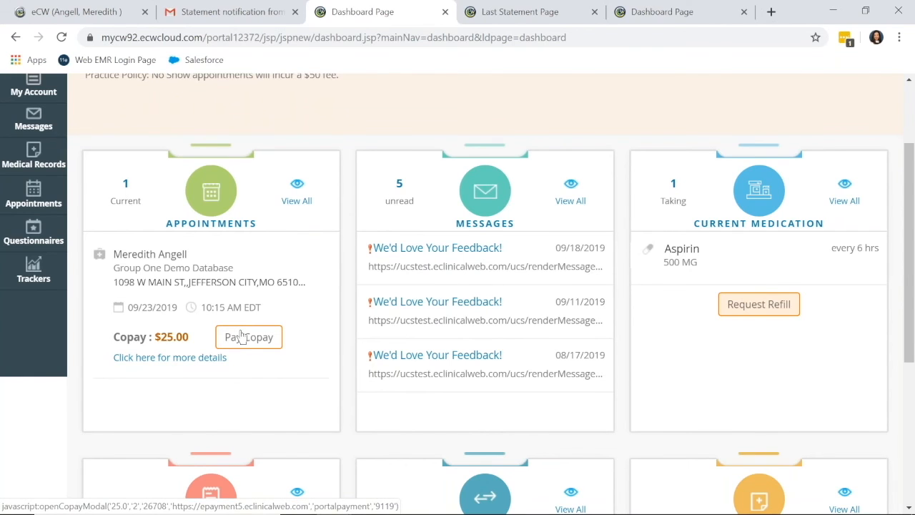
pyautogui.click(248, 336)
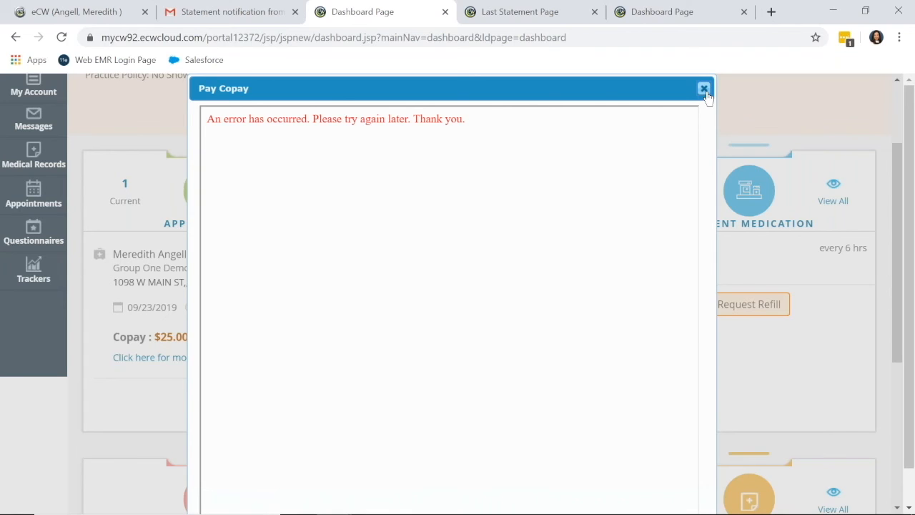
pyautogui.moveTo(601, 118)
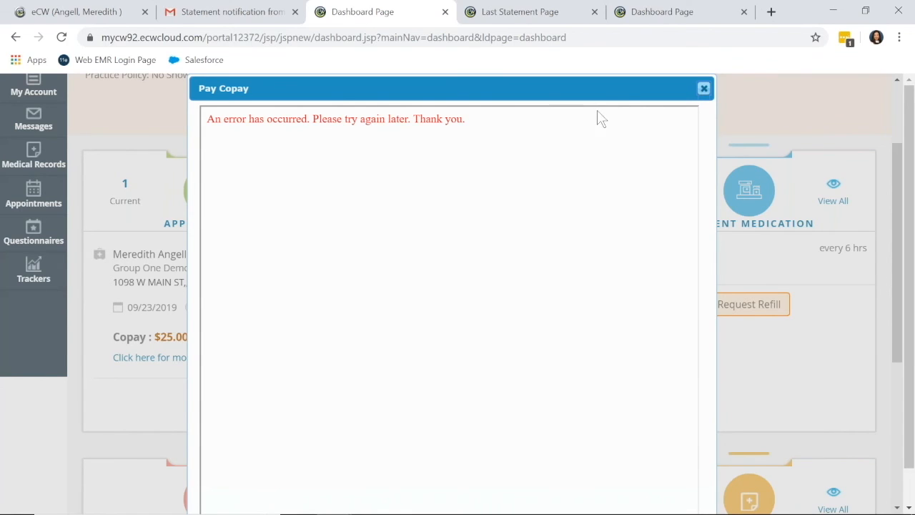
pyautogui.moveTo(554, 261)
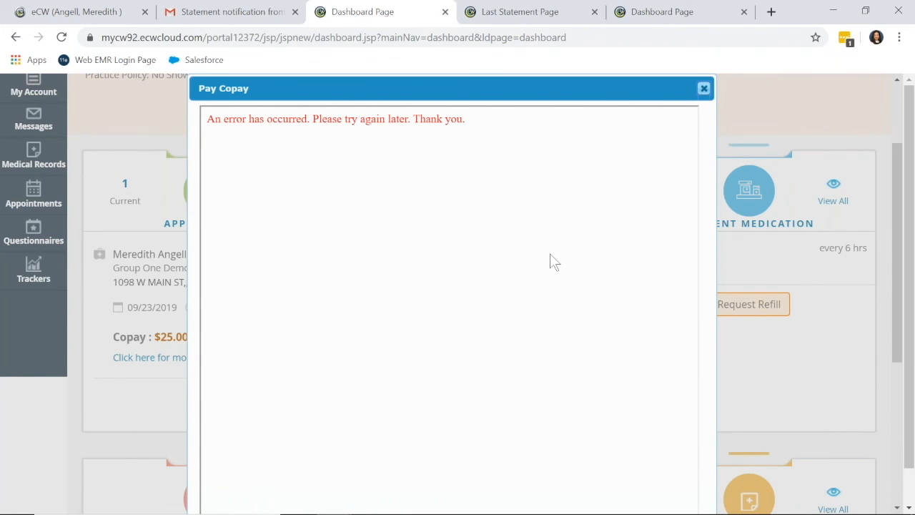
pyautogui.moveTo(730, 79)
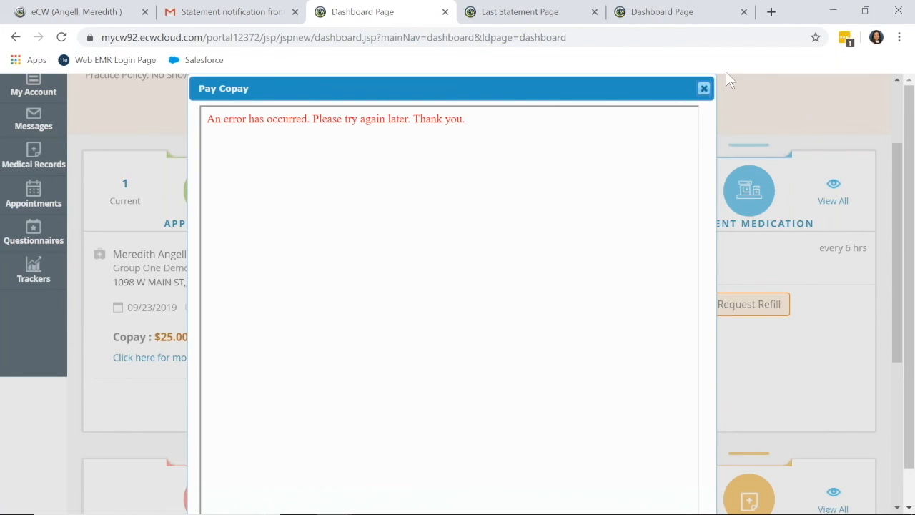
pyautogui.moveTo(704, 88)
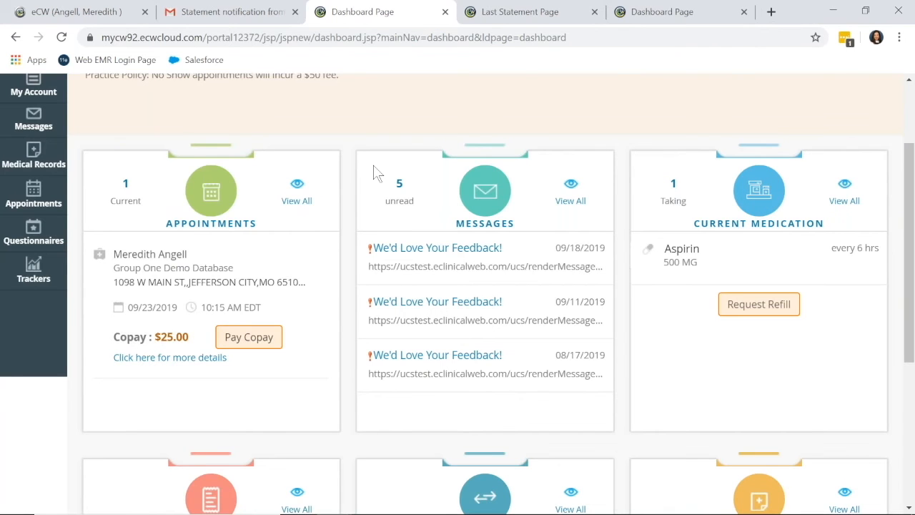
pyautogui.scroll(-3)
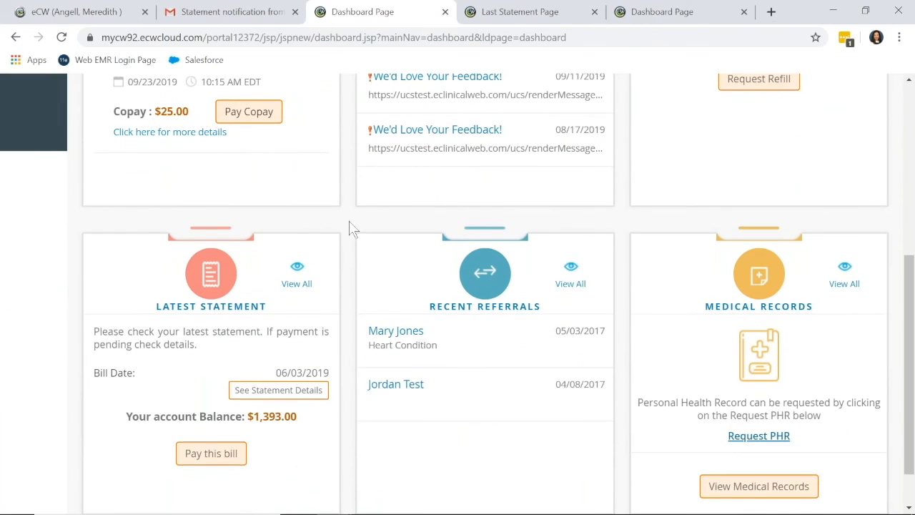
# Step: Scroll down to the Latest Statement card showing 06/03/2019 and $1,393.00
pyautogui.scroll(-3)
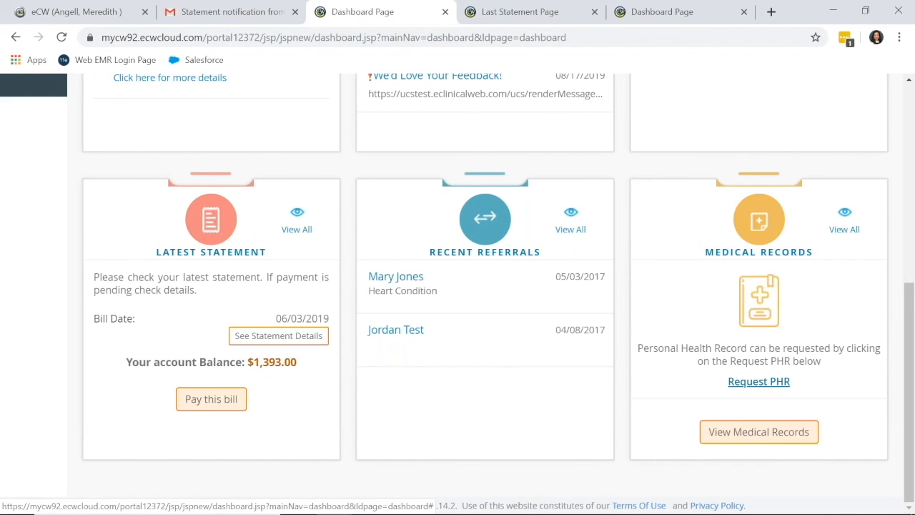
pyautogui.moveTo(278, 336)
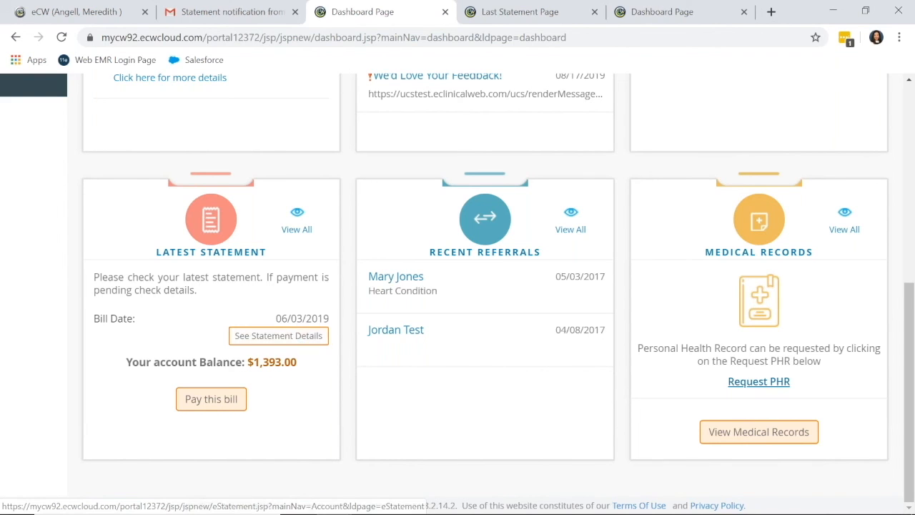
# Step: View the 06/03/2019 statement's billing summary for account 9119, including services summary
pyautogui.click(278, 336)
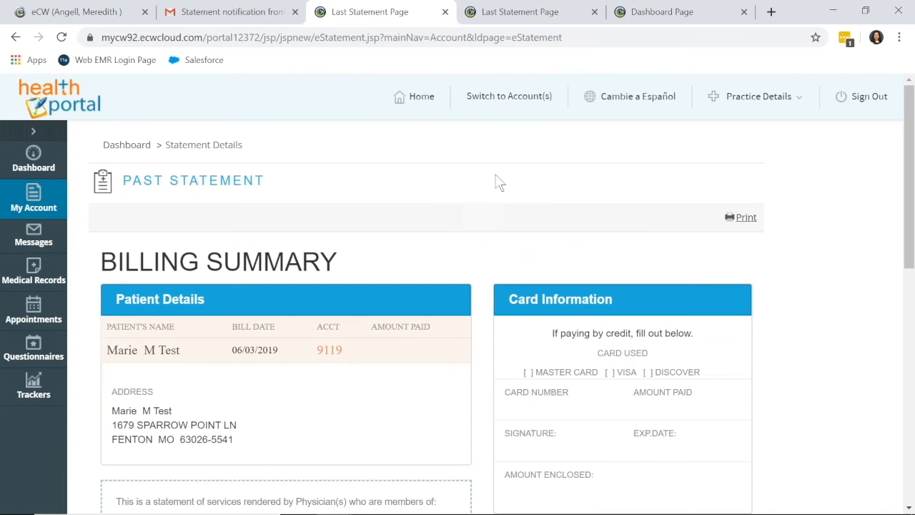
pyautogui.scroll(-3)
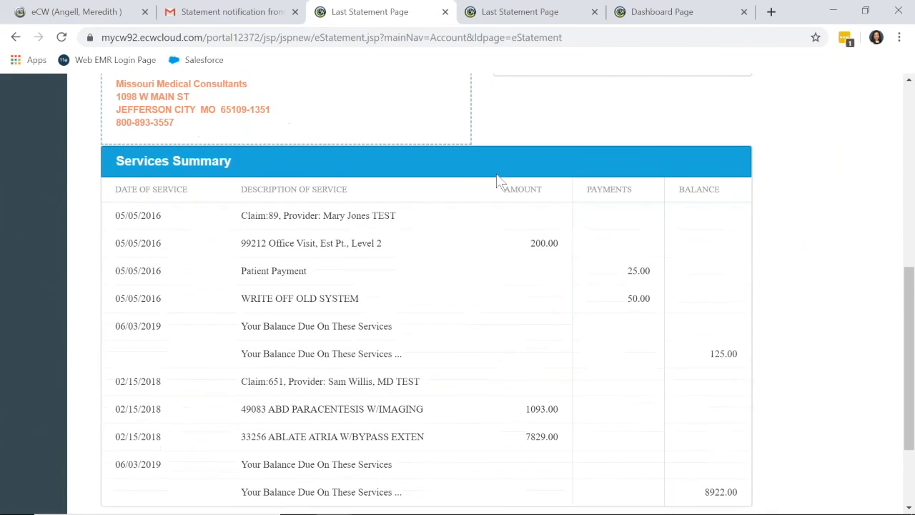
pyautogui.scroll(-3)
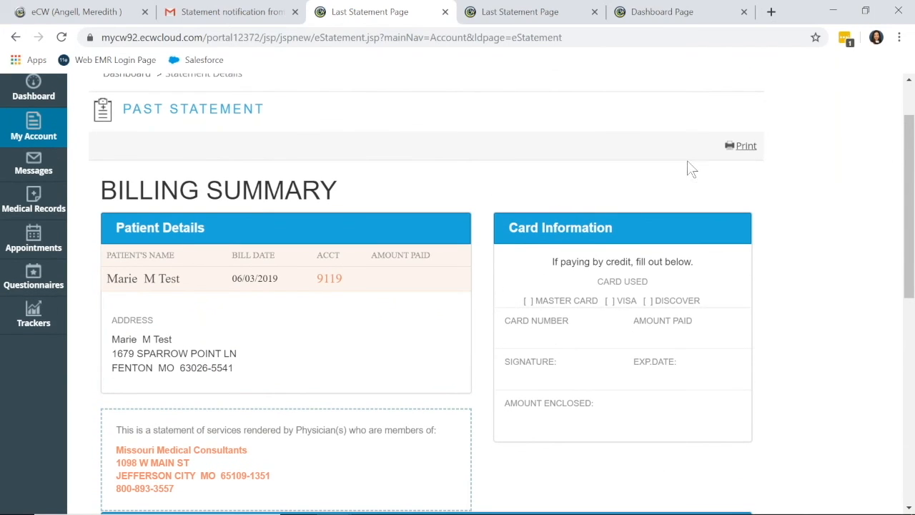
pyautogui.moveTo(565, 292)
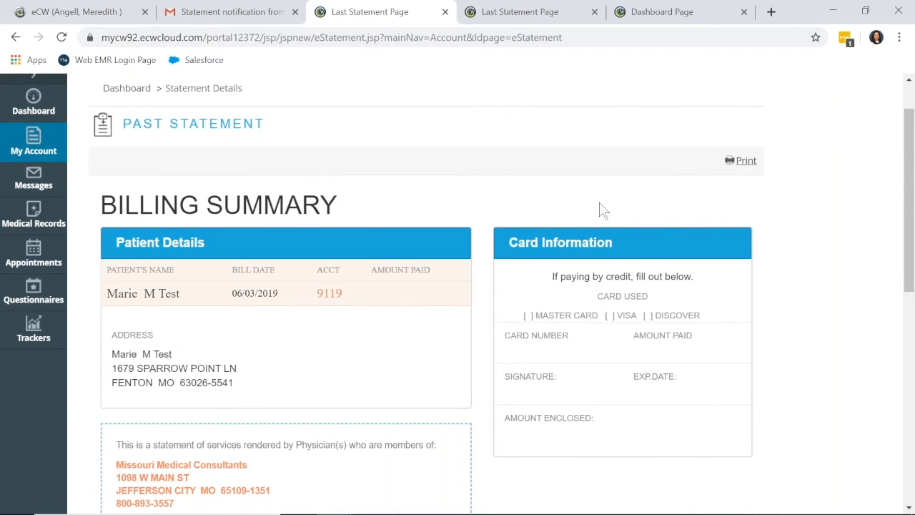
pyautogui.moveTo(532, 241)
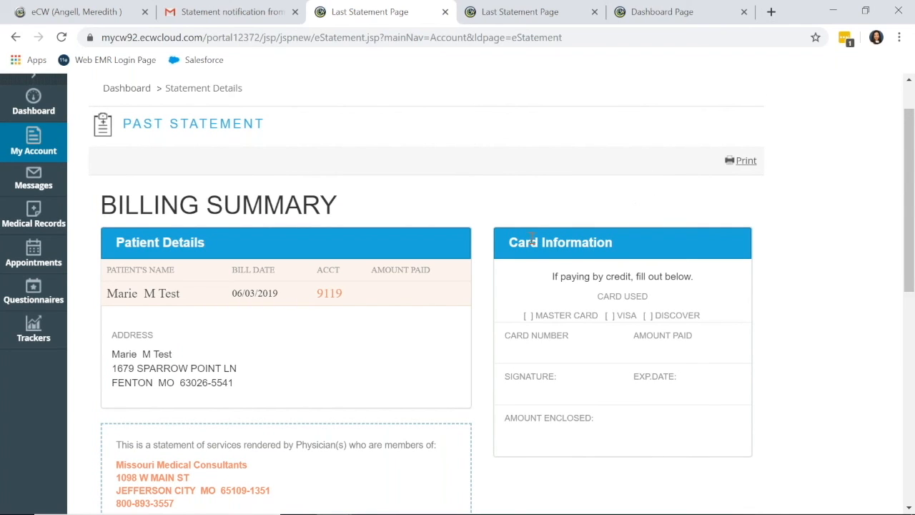
pyautogui.moveTo(524, 200)
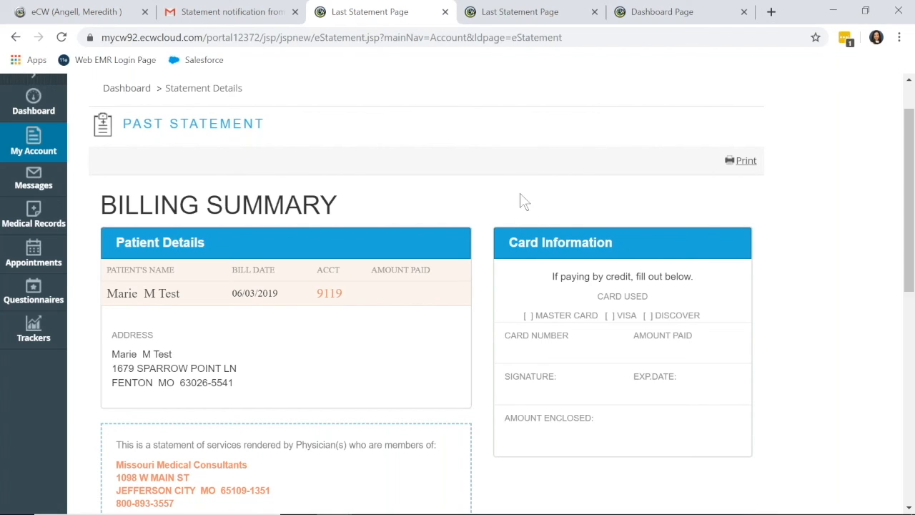
pyautogui.moveTo(555, 215)
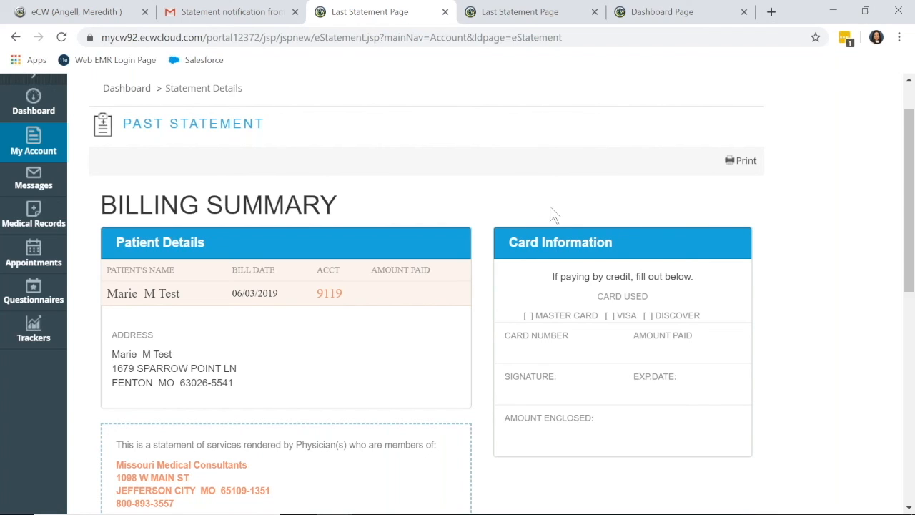
pyautogui.moveTo(71, 126)
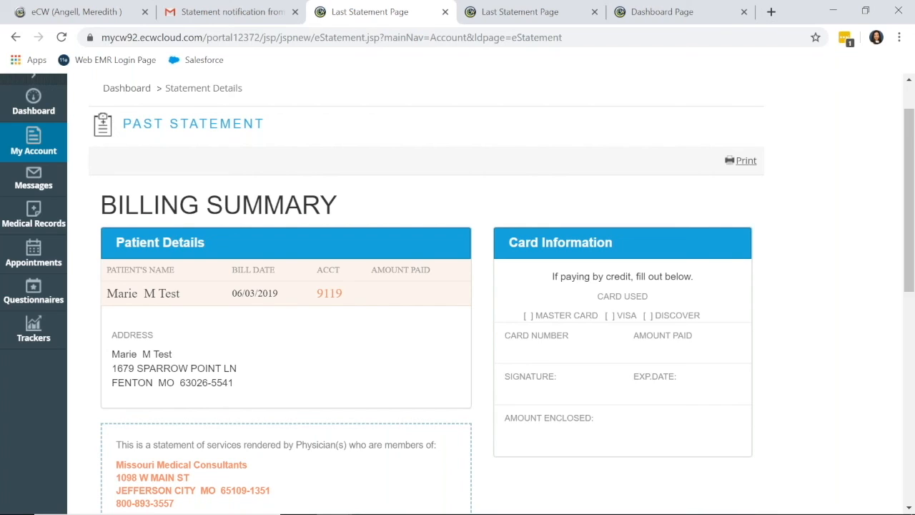
pyautogui.moveTo(608, 281)
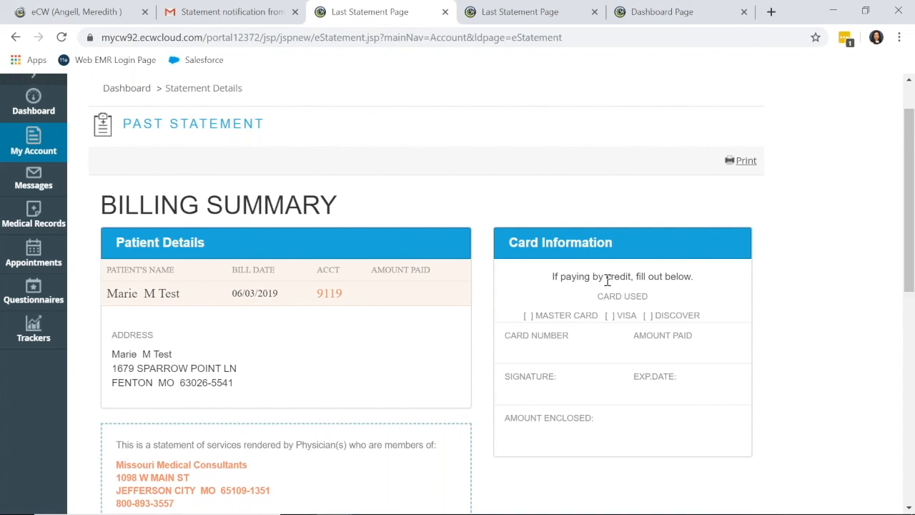